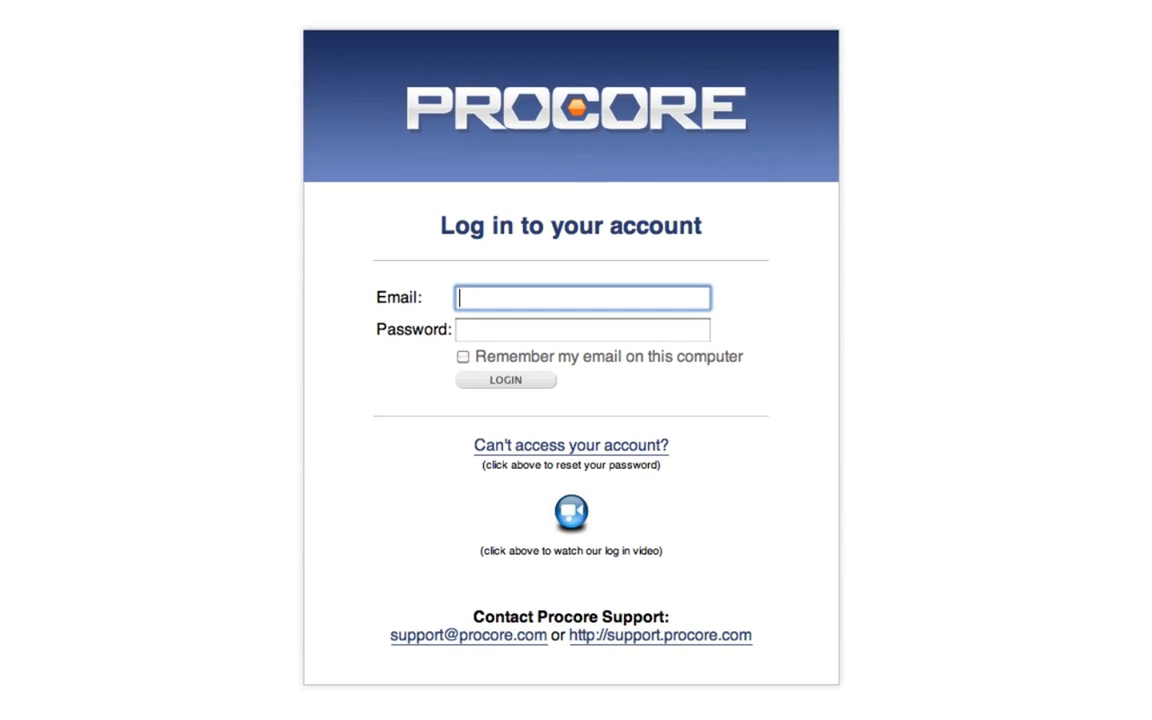
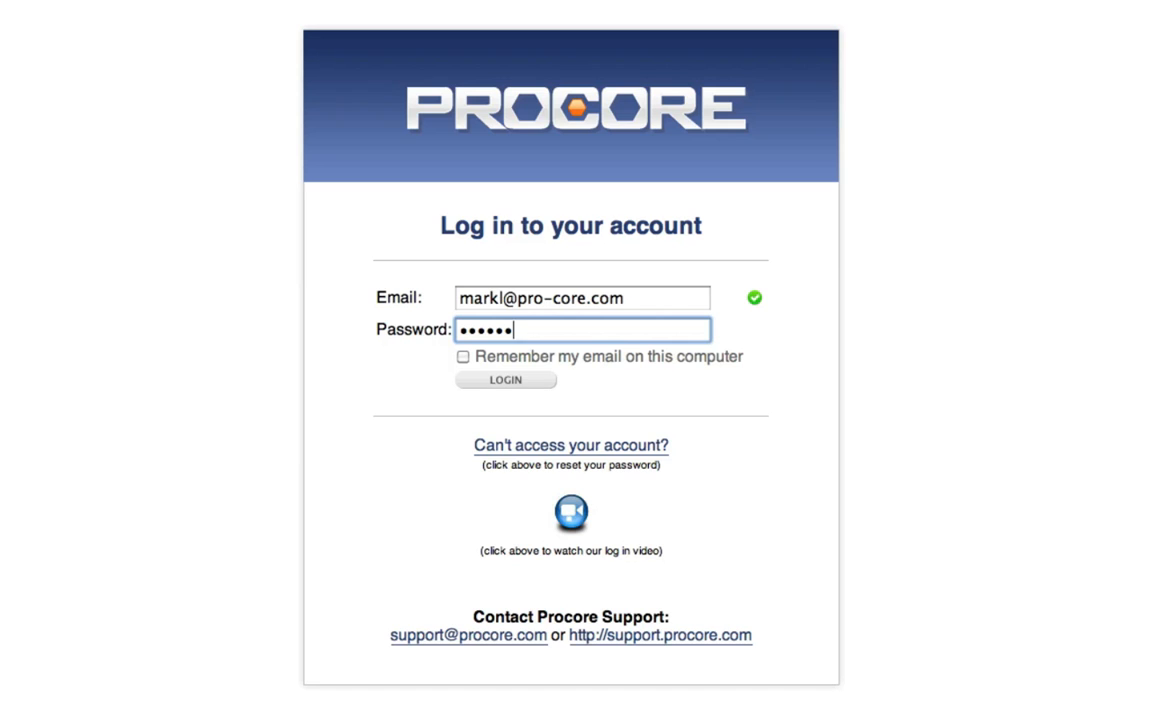
Log in to Procore with the entered email and password
left_click(506, 380)
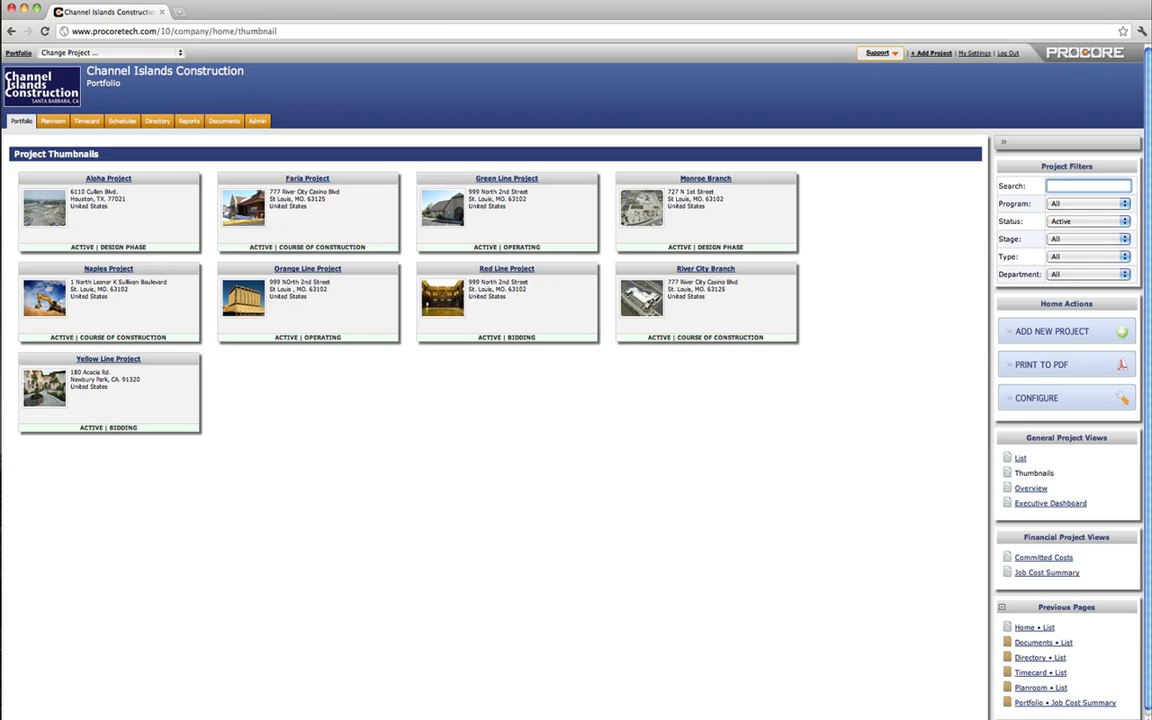
Show the portfolio as a list, then its Executive Dashboard of active-project pie charts
left_click(1020, 458)
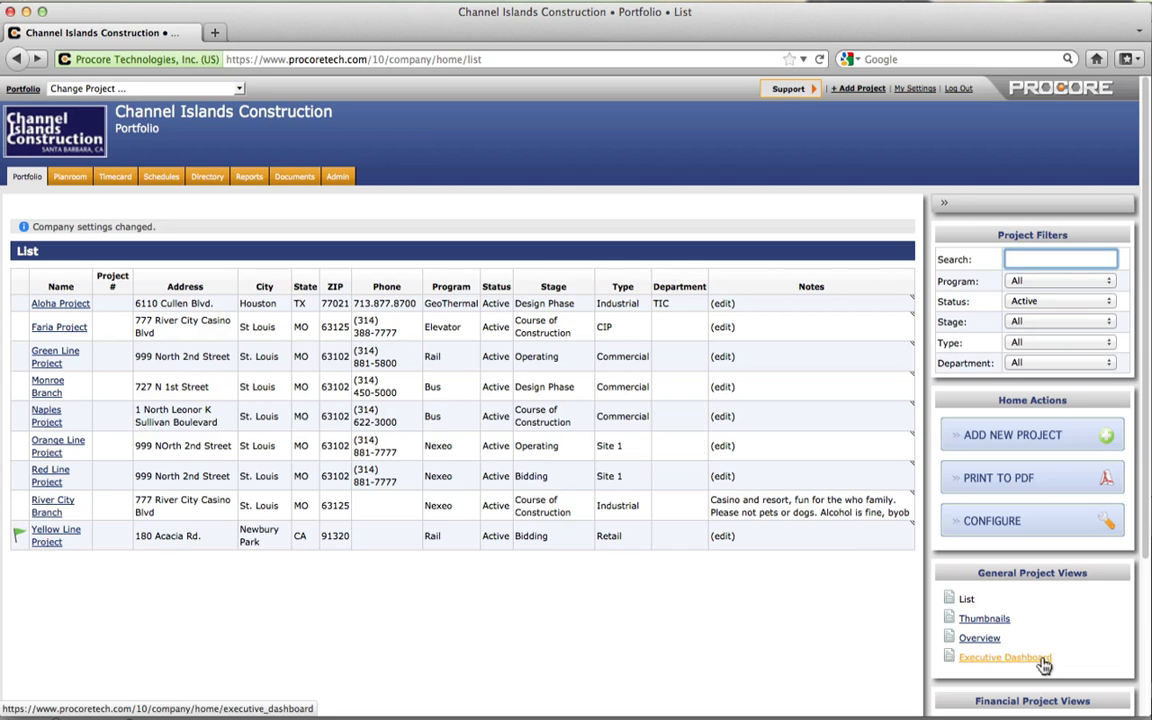
left_click(1004, 656)
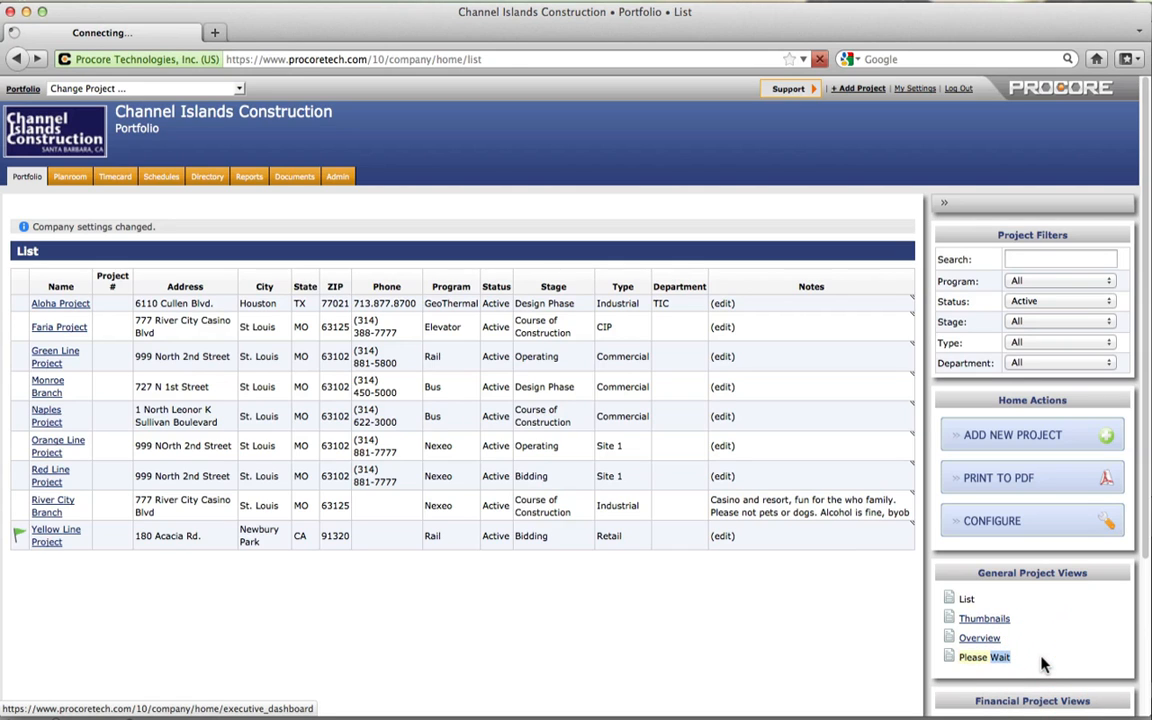
left_click(984, 656)
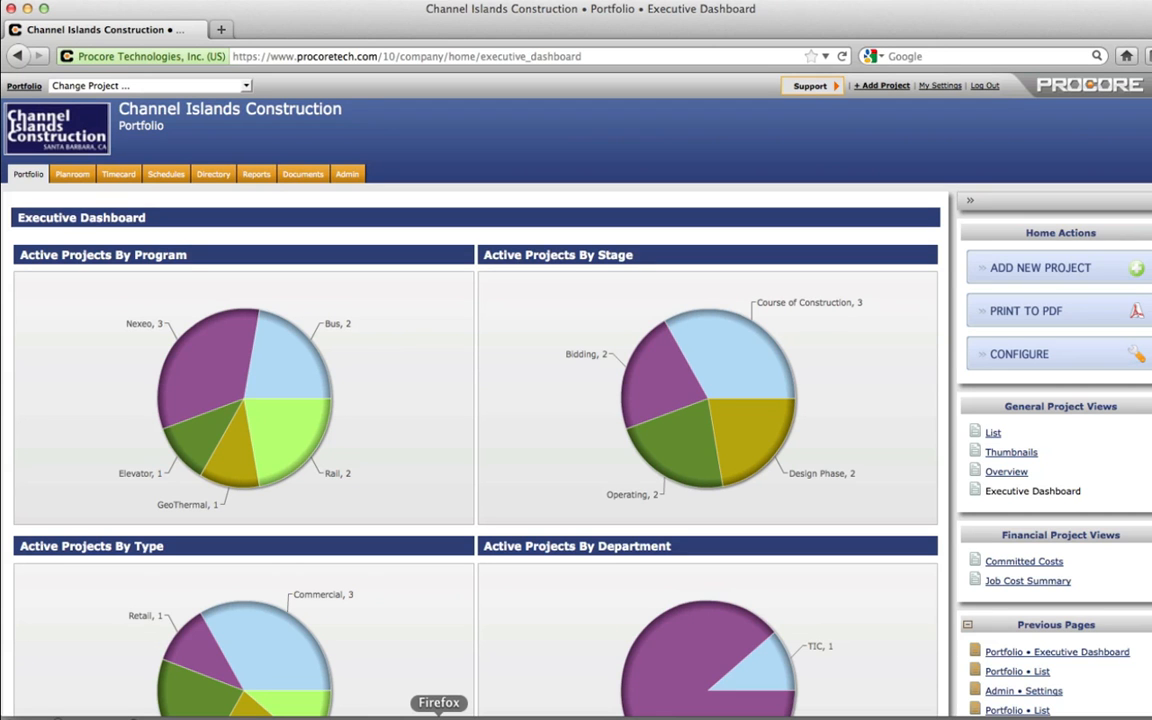
Switch the portfolio to thumbnails and open the Aloha Project with its directory
left_click(1012, 452)
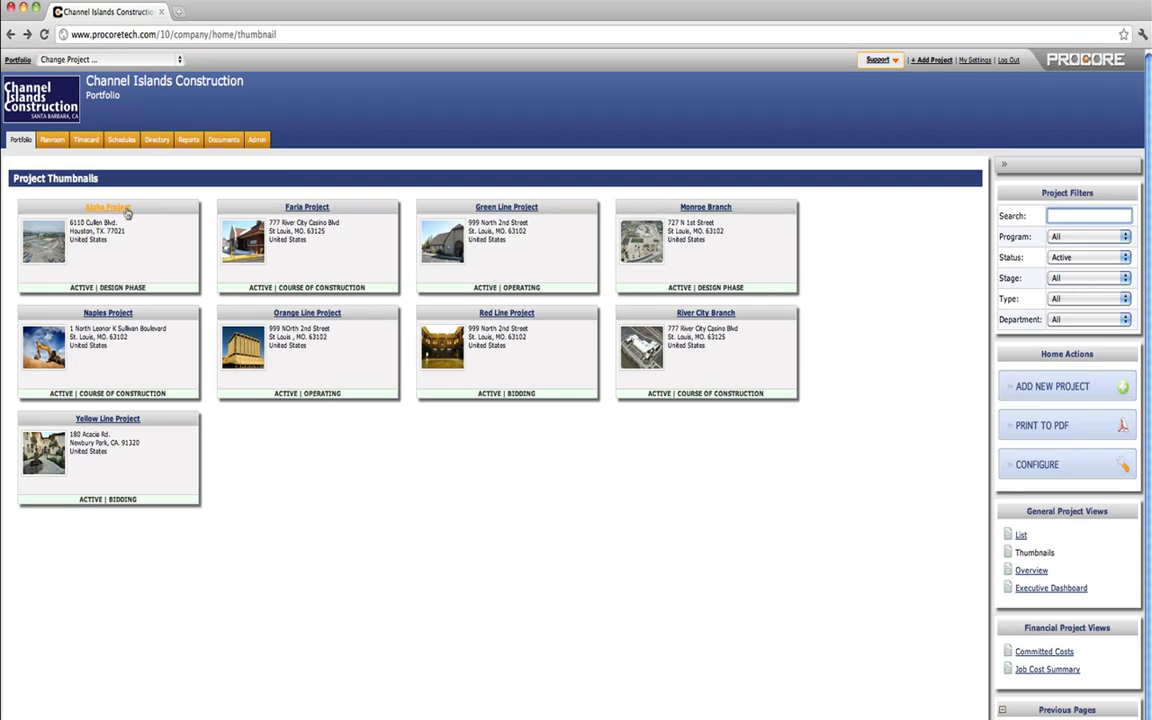
left_click(108, 206)
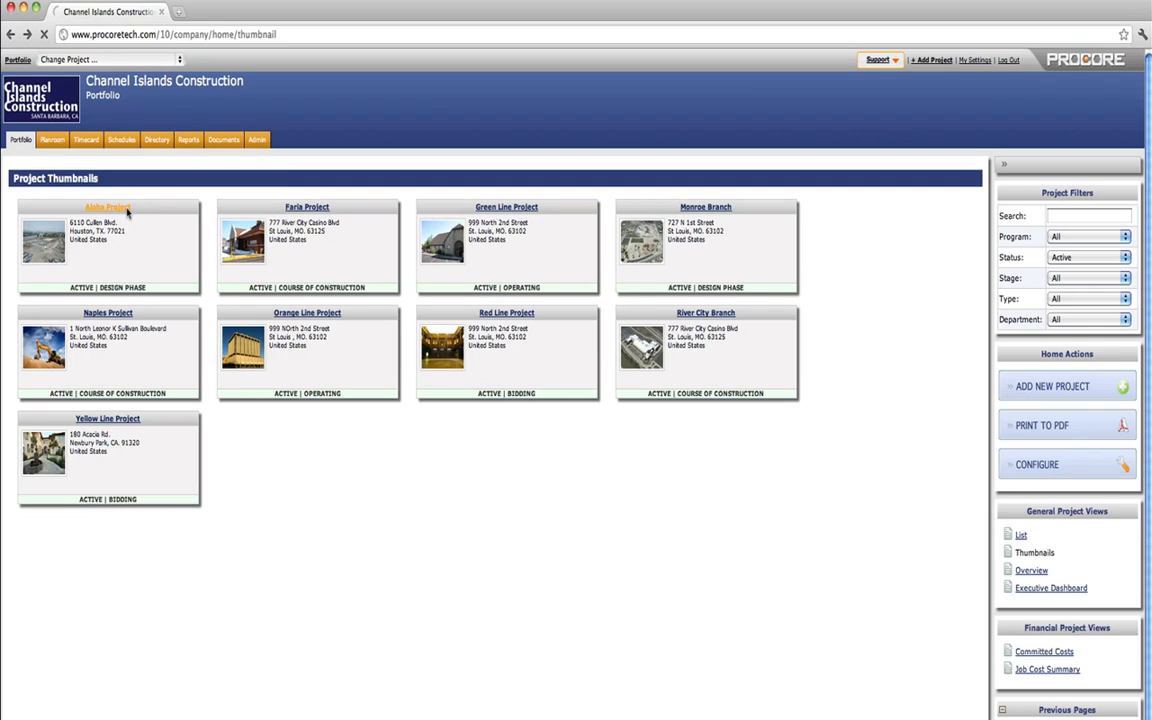
left_click(108, 206)
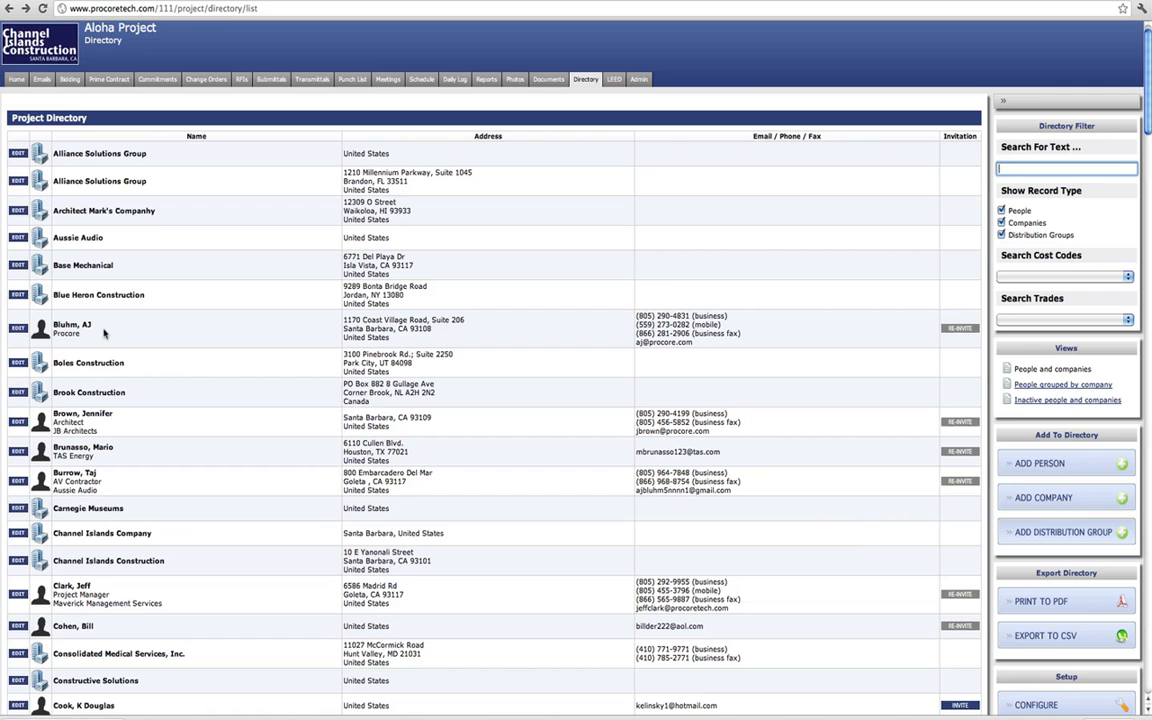
View the Aloha Project's open RFIs list, then return to its home overview
left_click(586, 80)
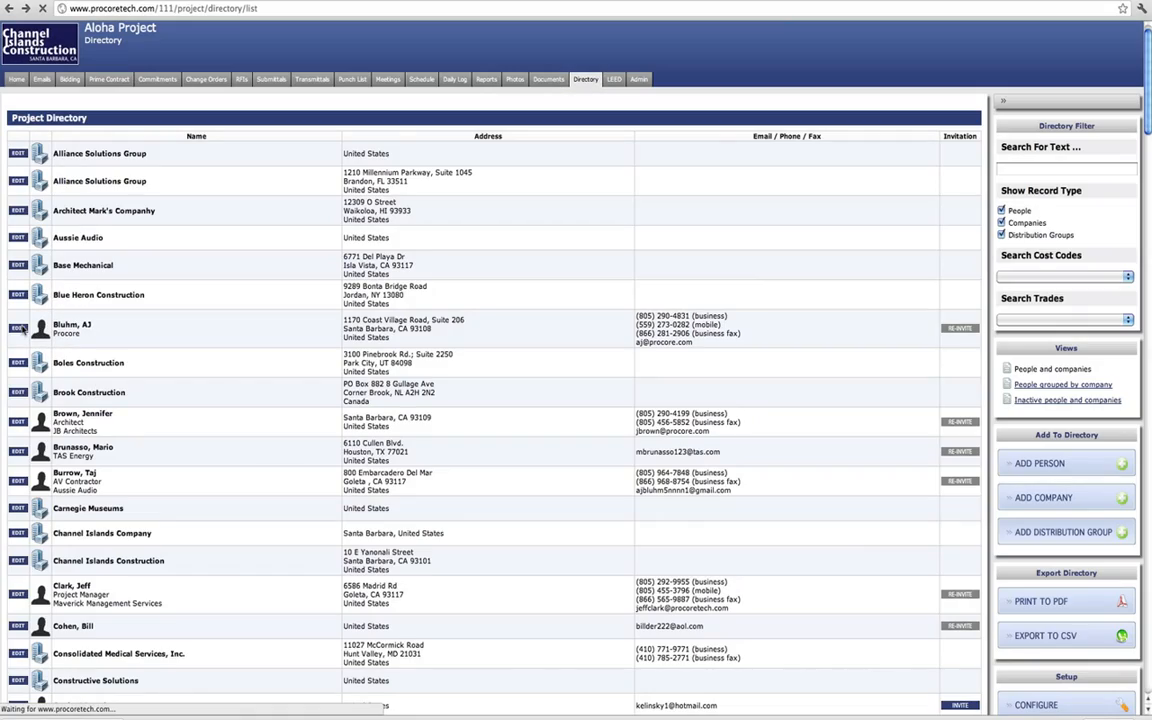
left_click(20, 32)
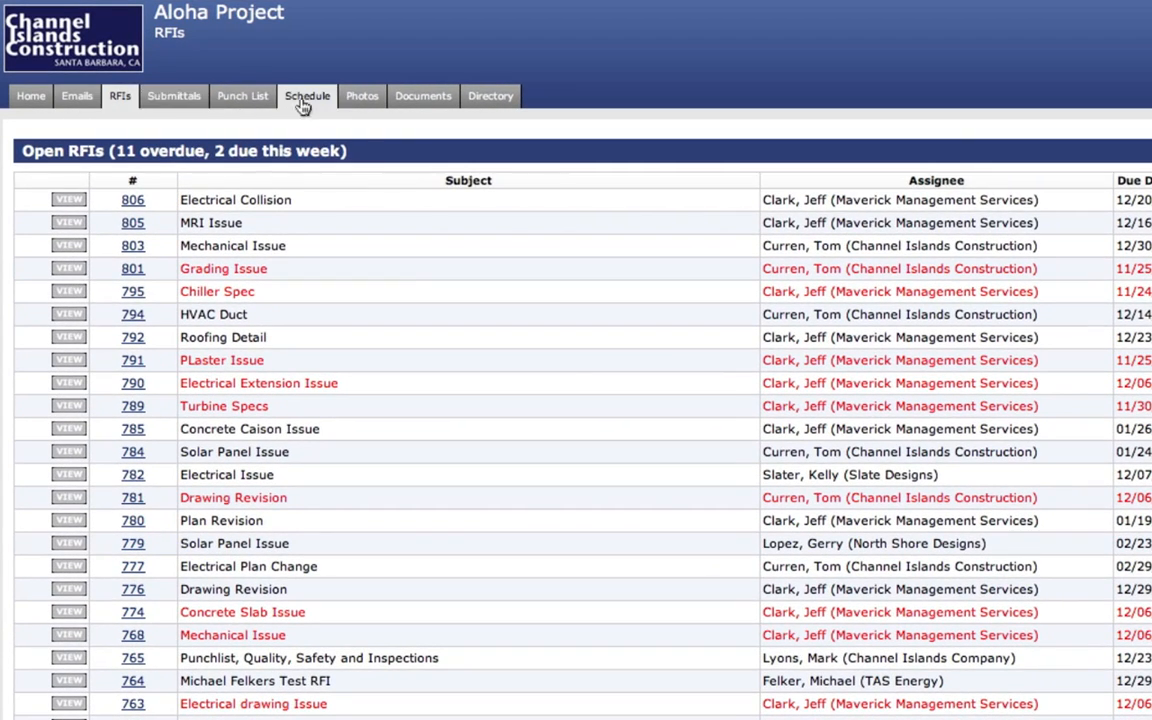
mouse_move(422, 96)
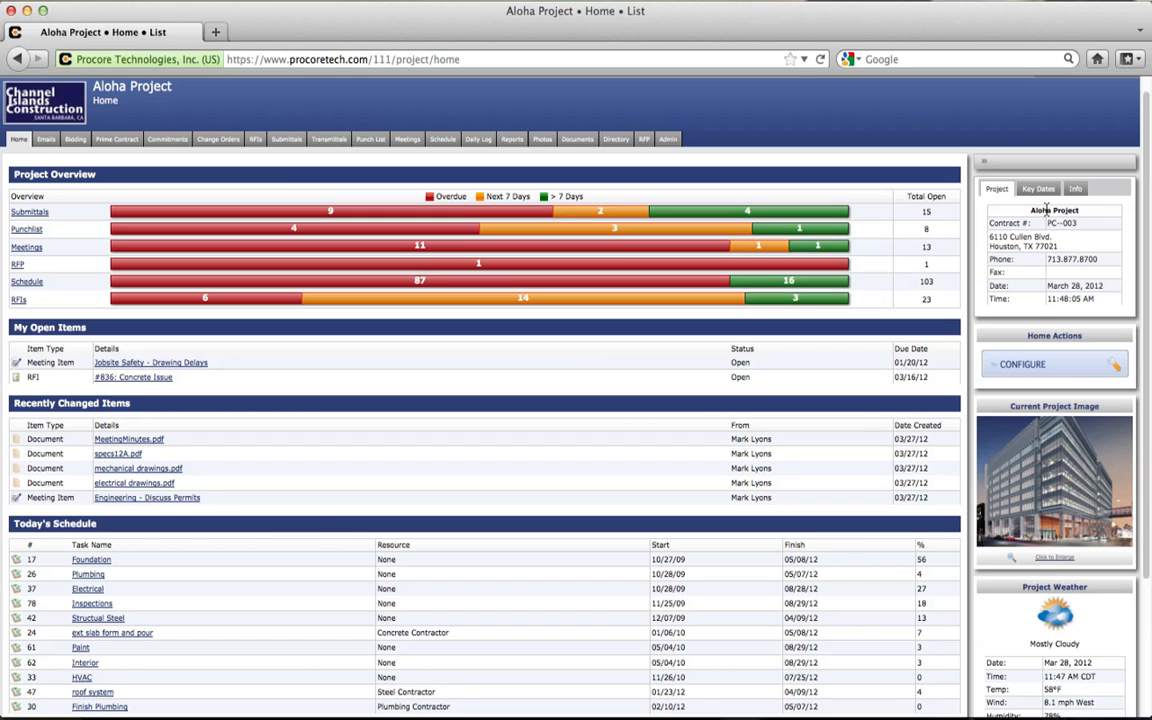
Visit the project's Documents, Home and Meetings pages, ending on the Directory
left_click(256, 140)
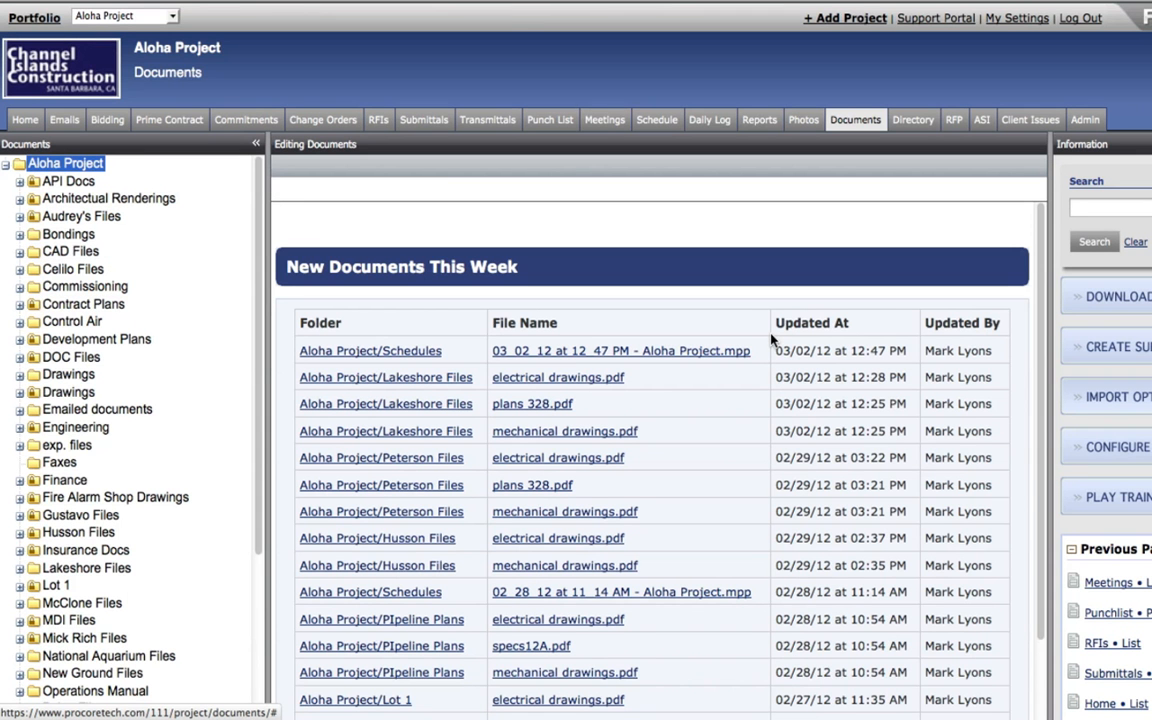
left_click(24, 120)
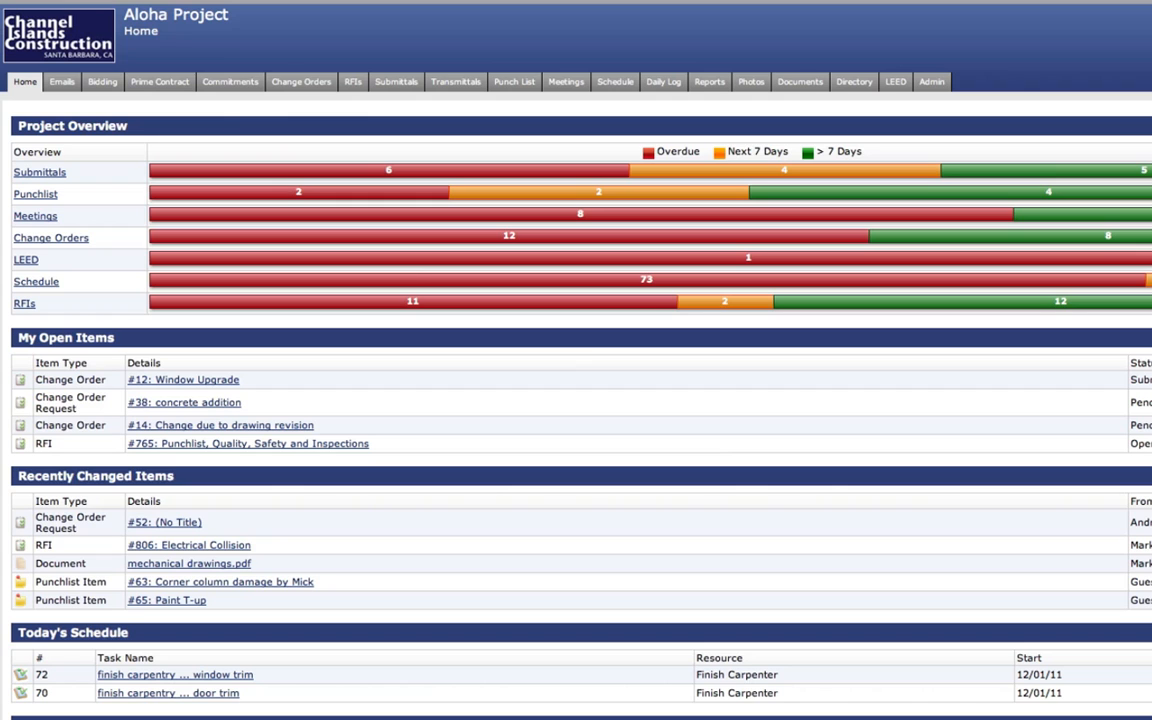
left_click(800, 80)
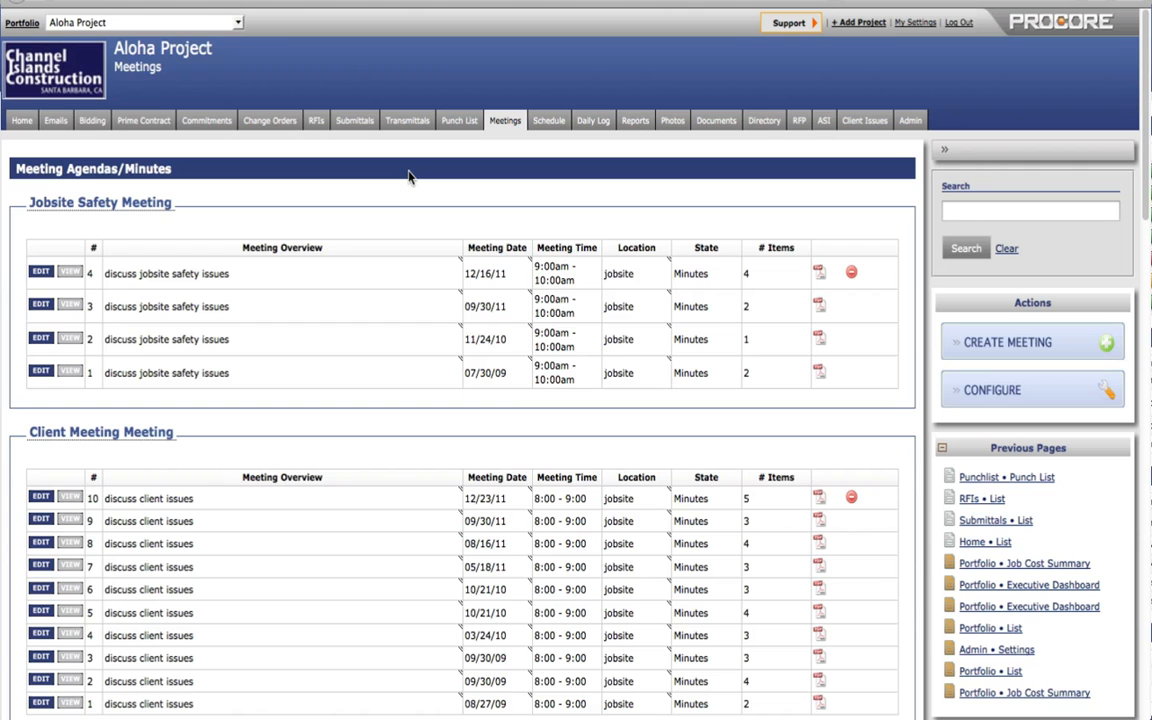
left_click(316, 120)
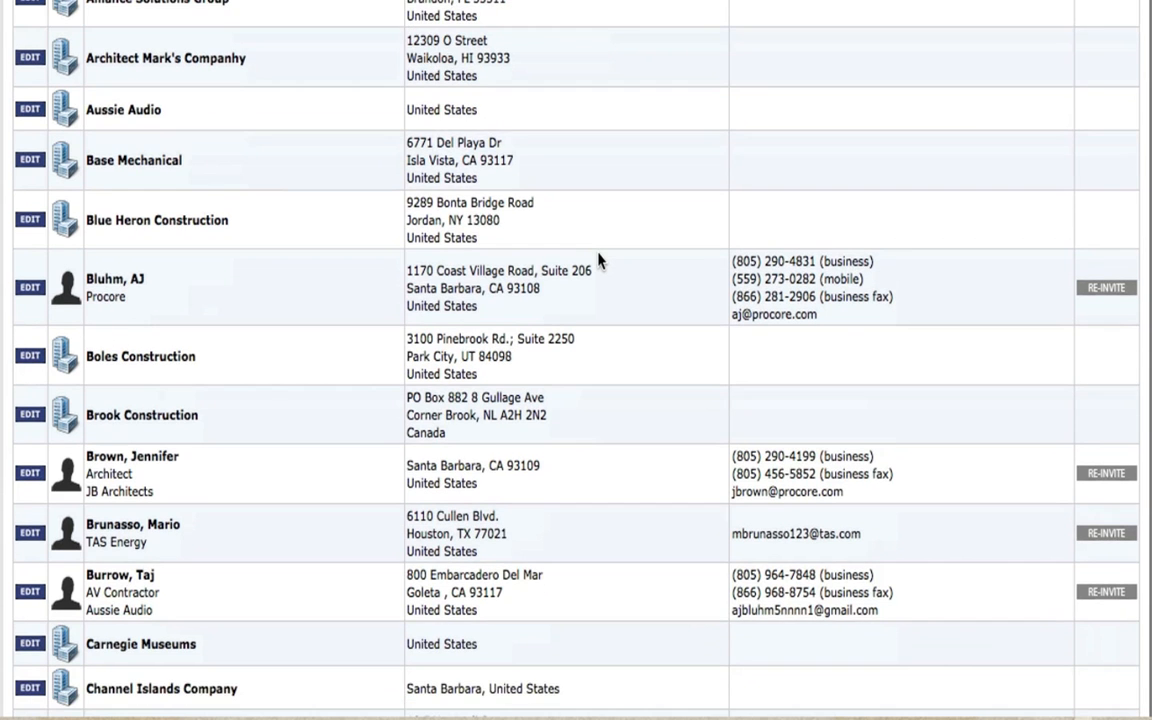
Edit the TAS Energy contact and review his login permission and email notification settings
scroll("down", 3)
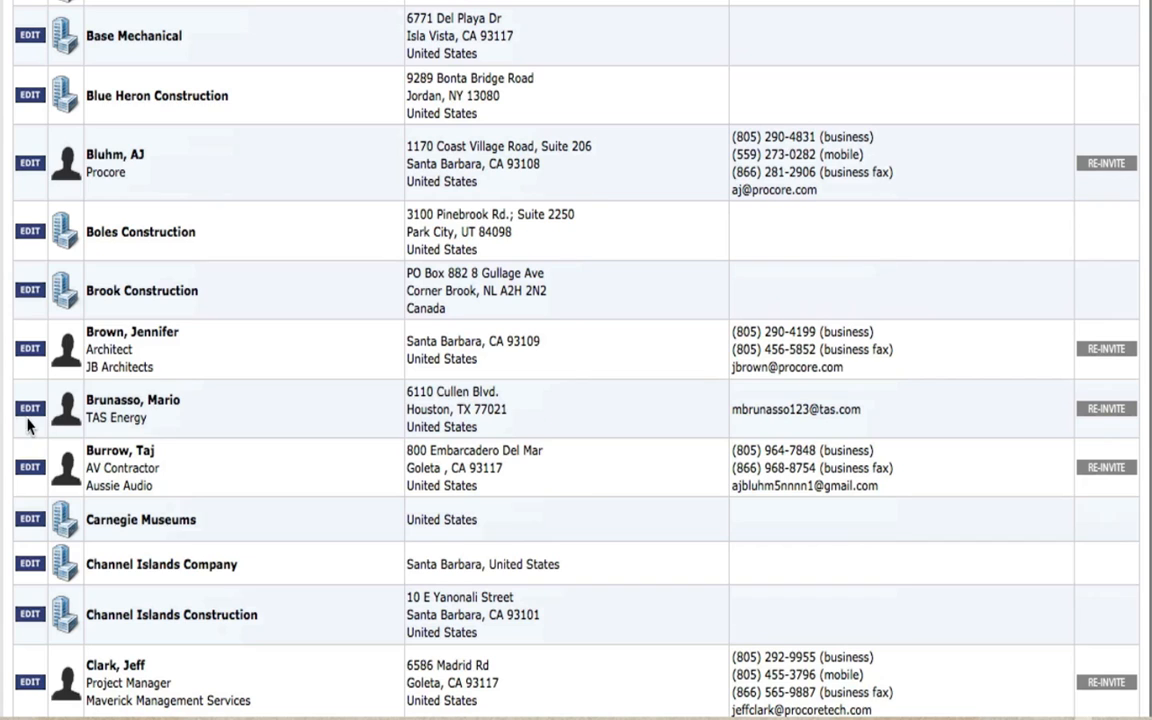
mouse_move(28, 408)
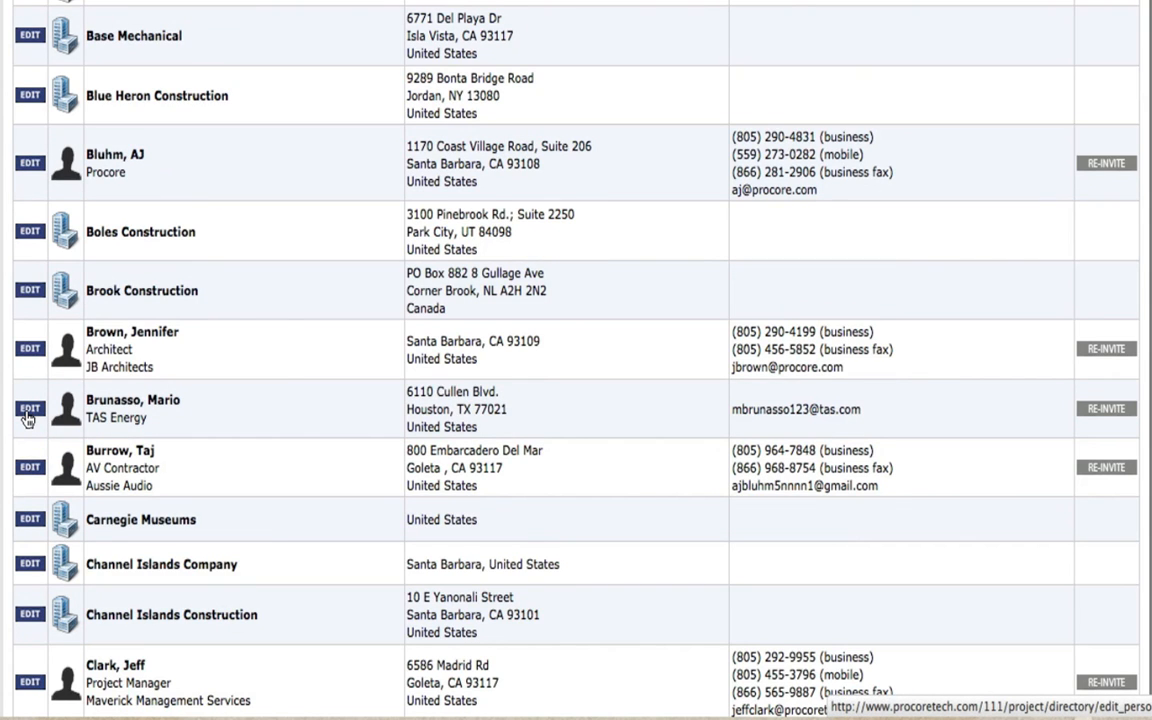
left_click(28, 408)
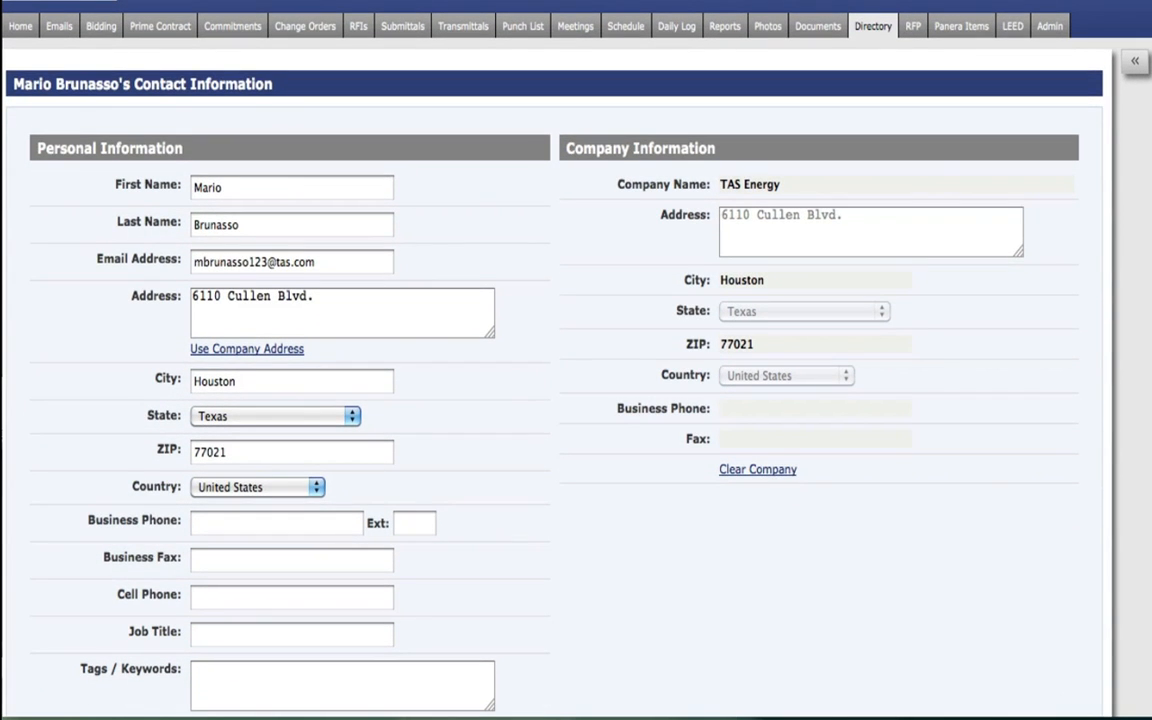
scroll("down", 3)
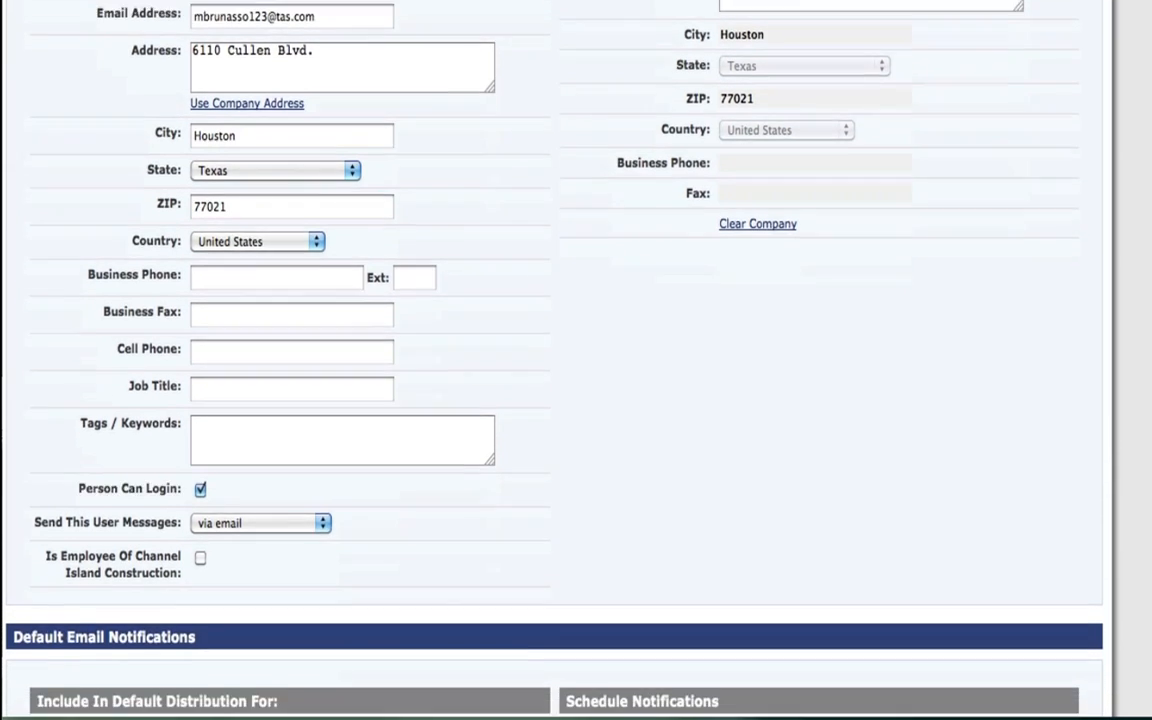
scroll("down", 3)
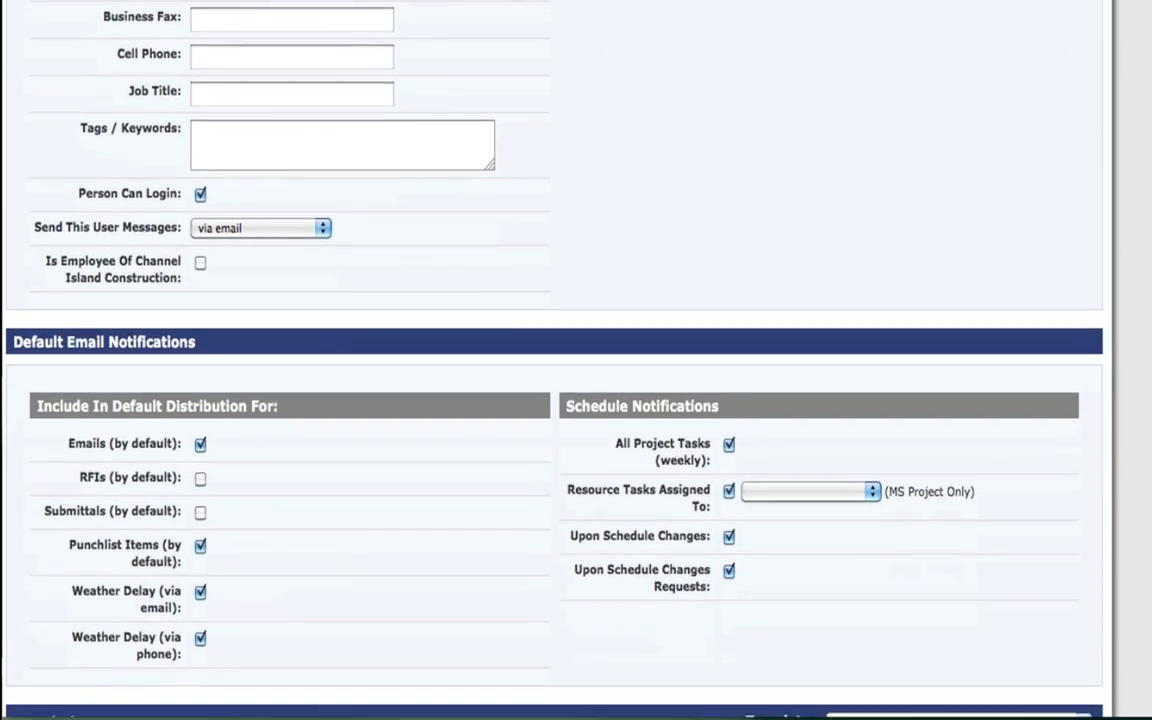
scroll("down", 3)
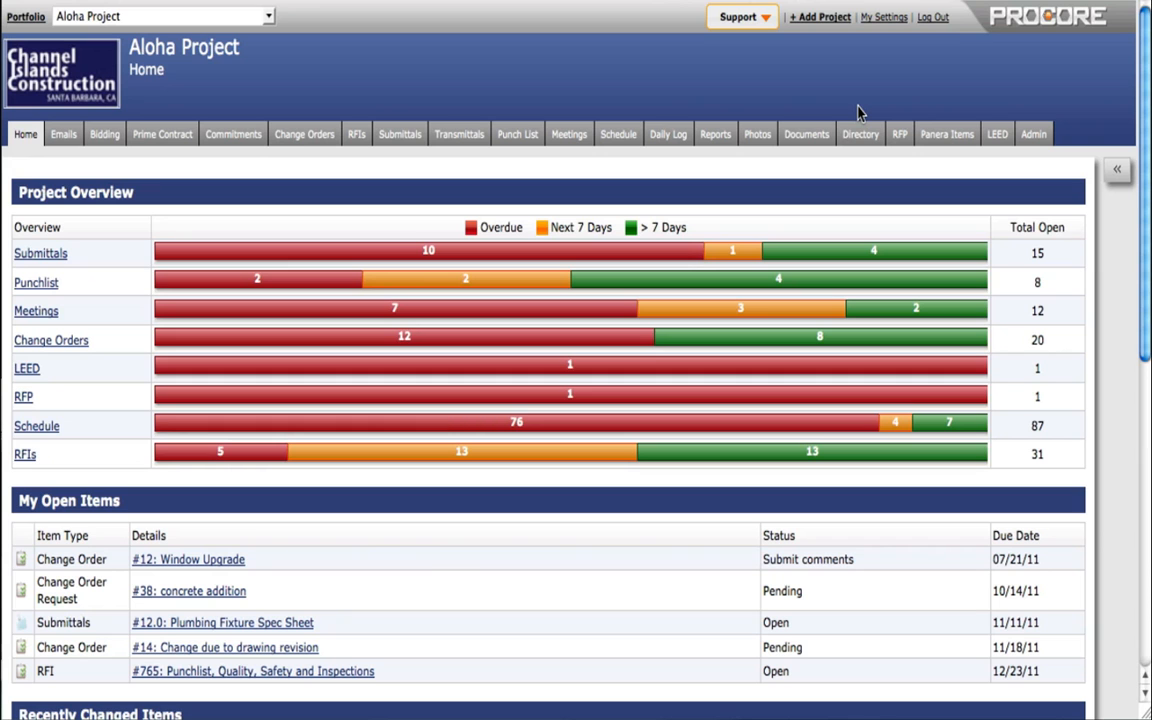
mouse_move(96, 280)
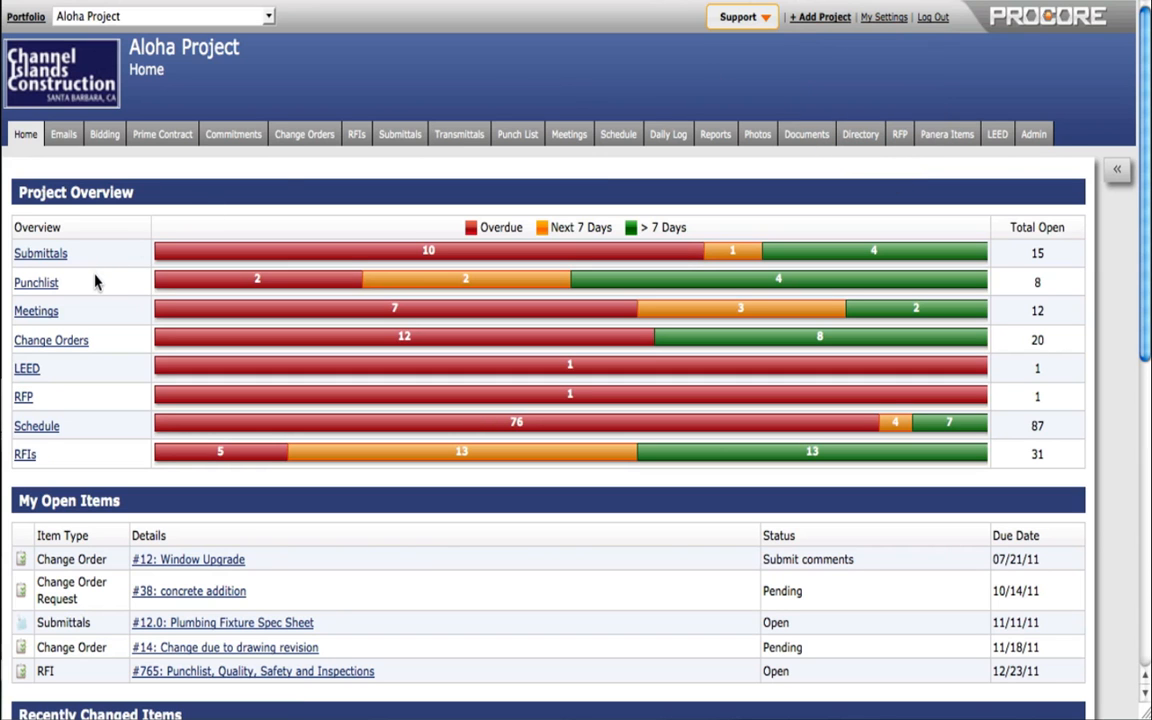
scroll("down", 3)
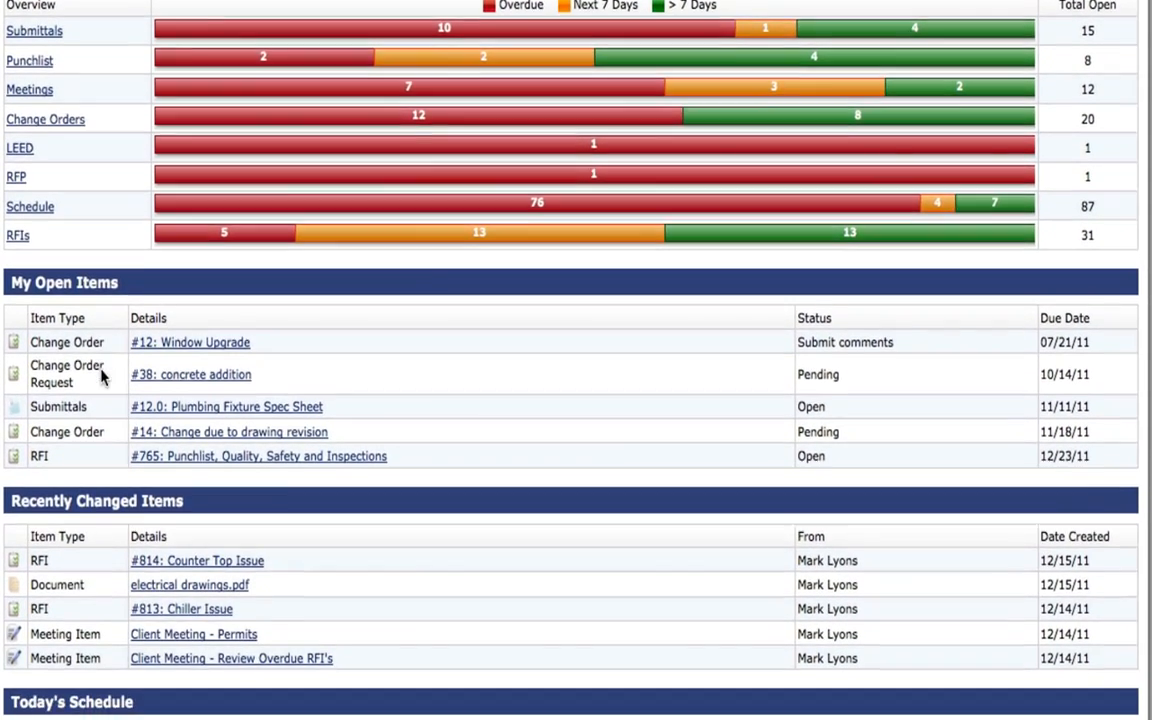
scroll("down", 3)
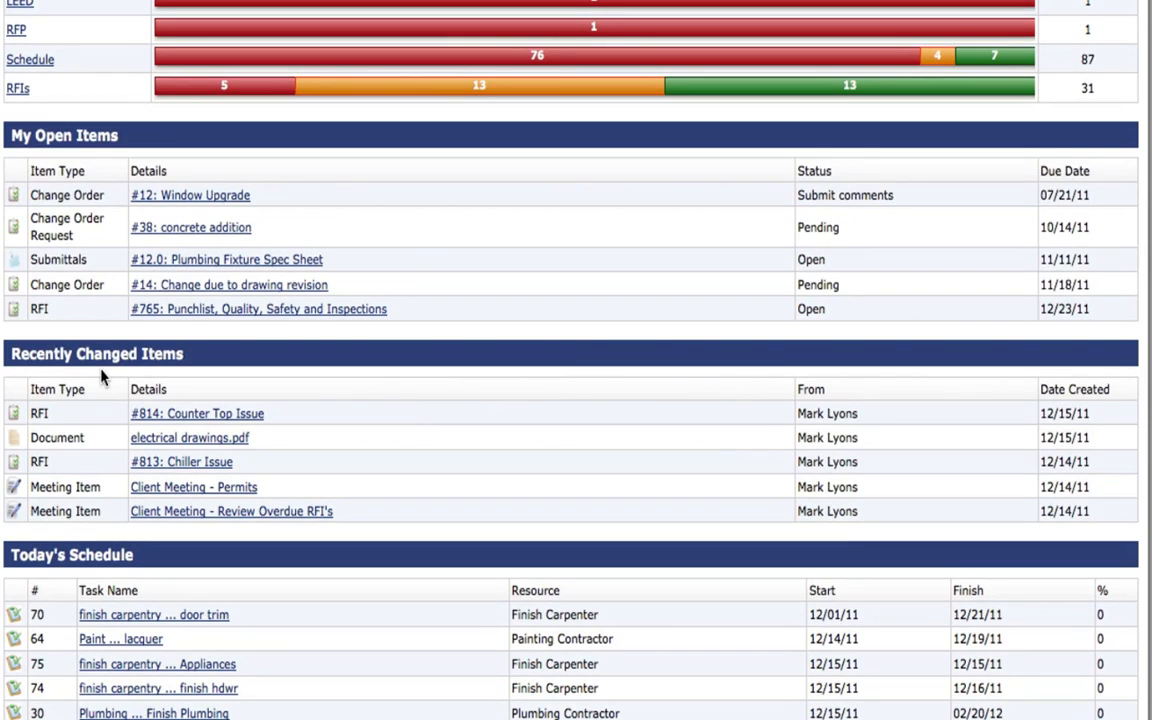
mouse_move(258, 232)
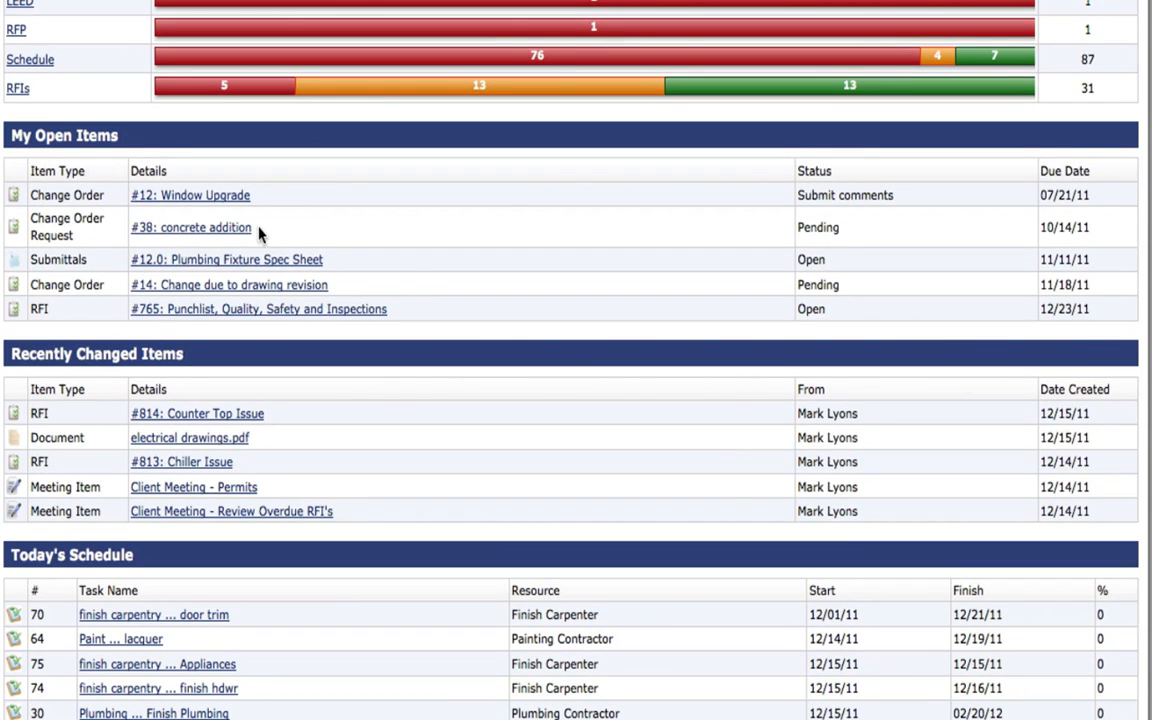
Comment 'Document needs revision' on submittal #12 and set status Revise And Resubmit
left_click(224, 260)
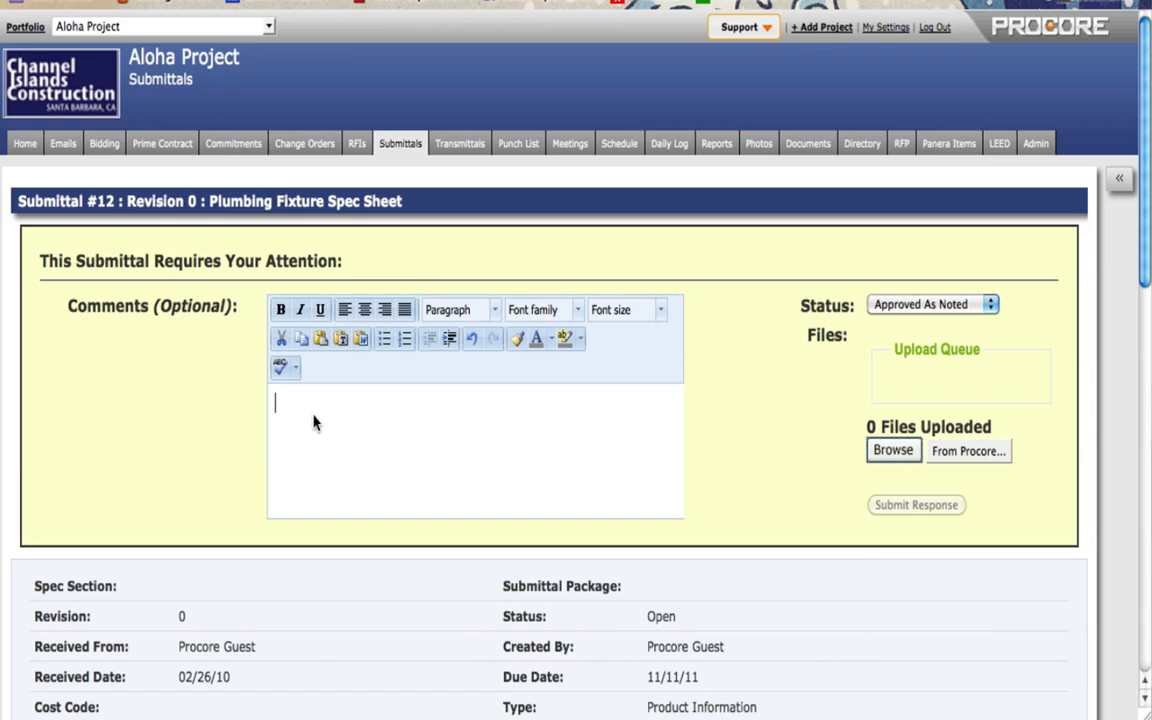
type("Document nee")
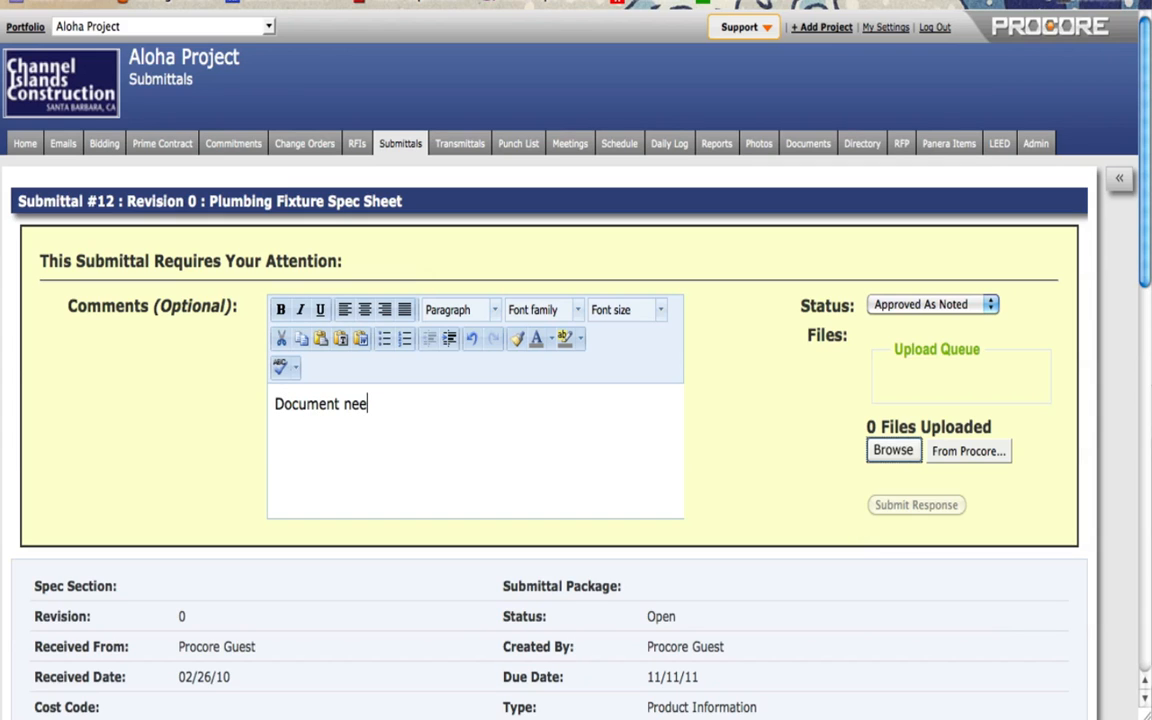
type("ds revision")
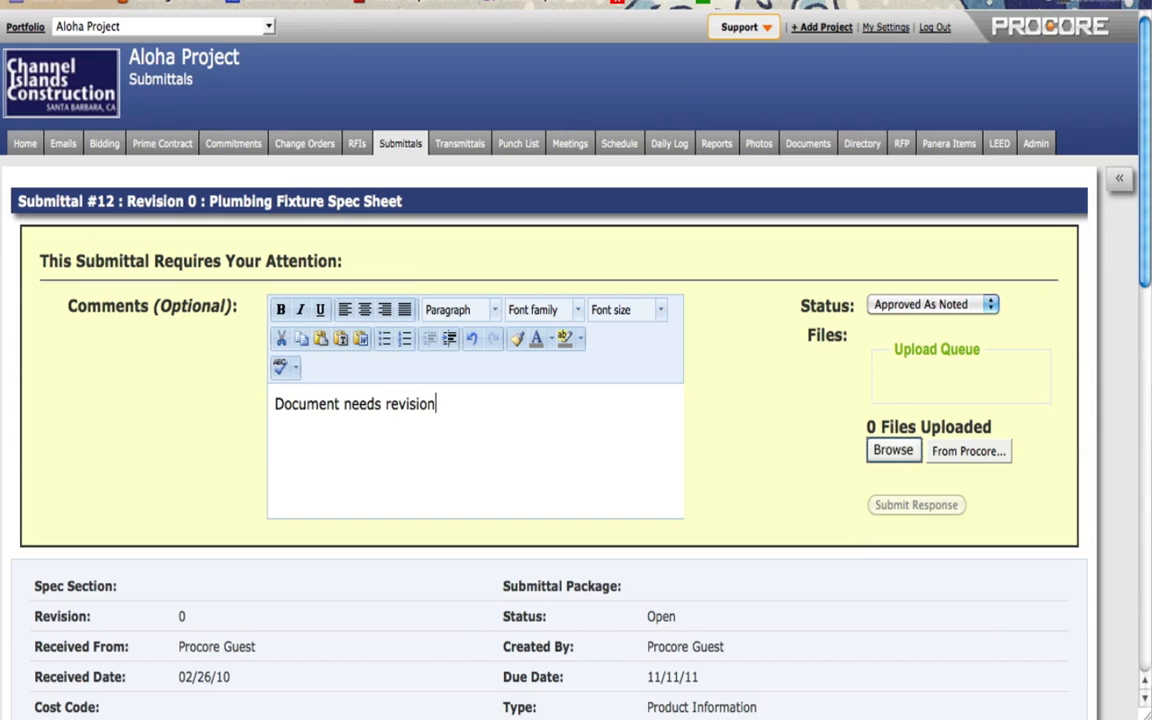
left_click(930, 304)
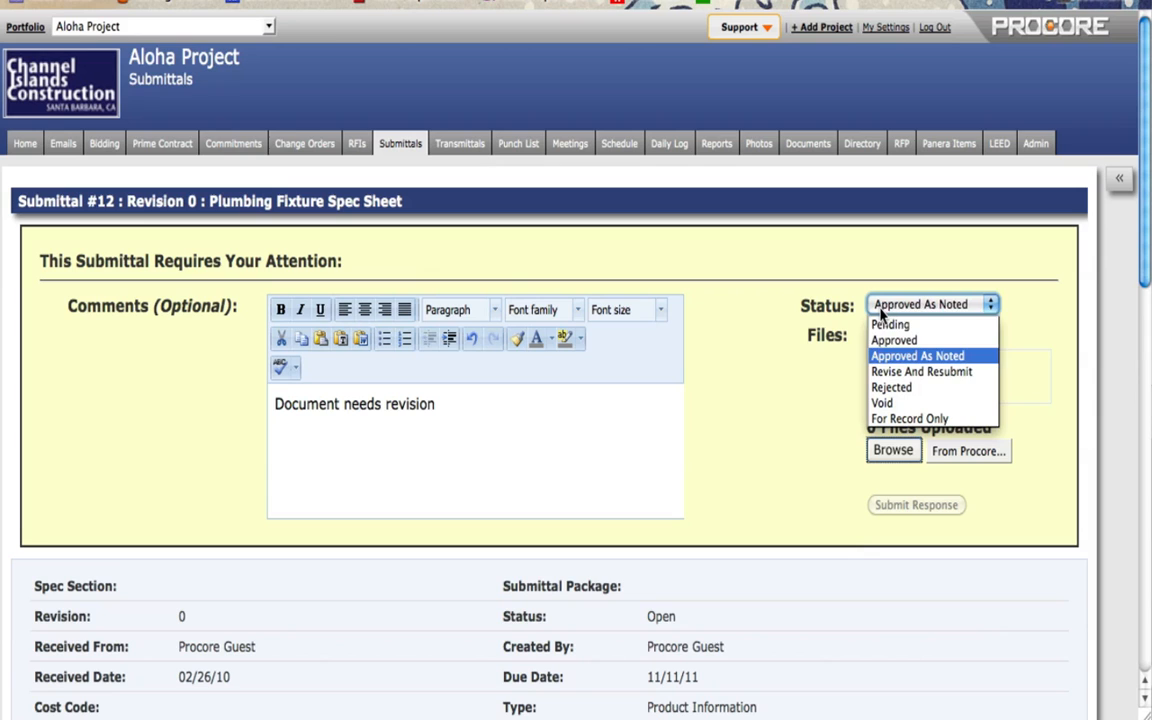
left_click(920, 370)
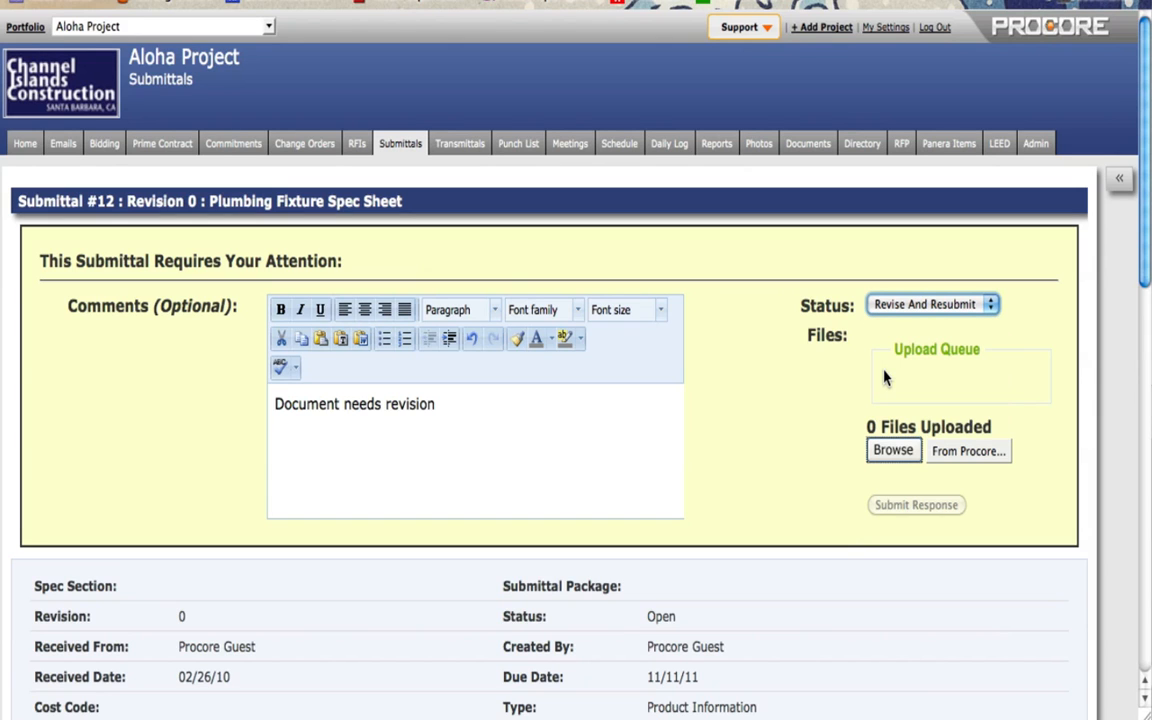
Upload the Channel Island logo JPG as an attachment and submit the response
left_click(892, 450)
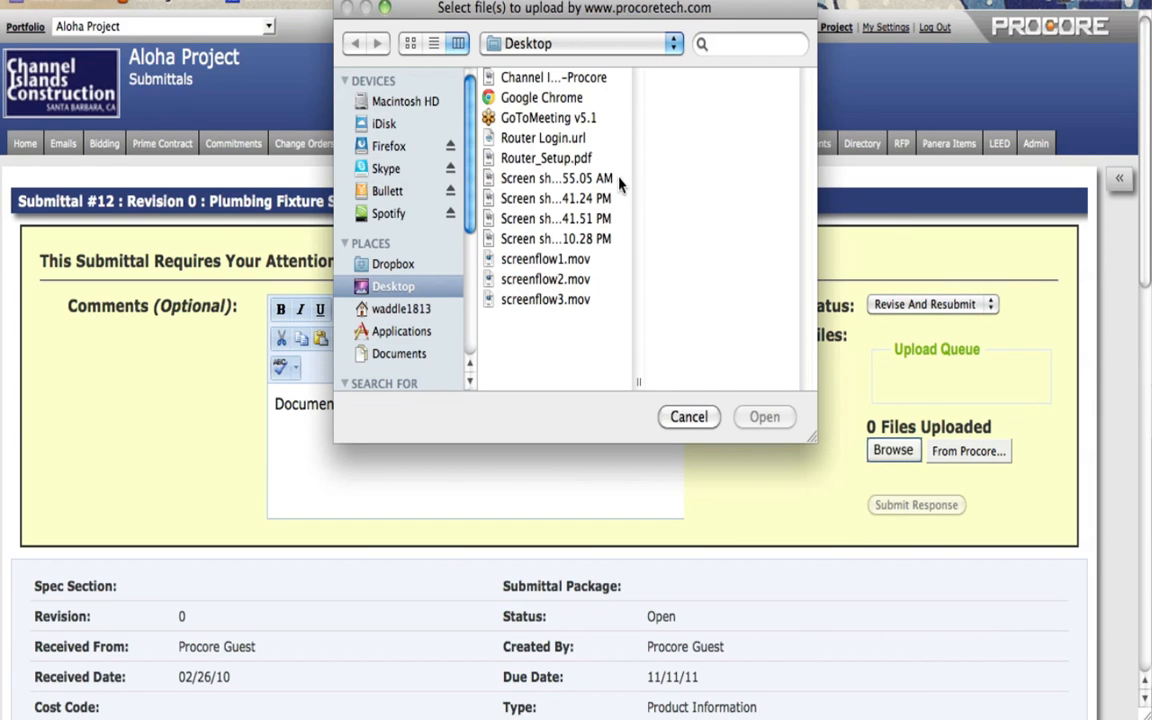
left_click(554, 76)
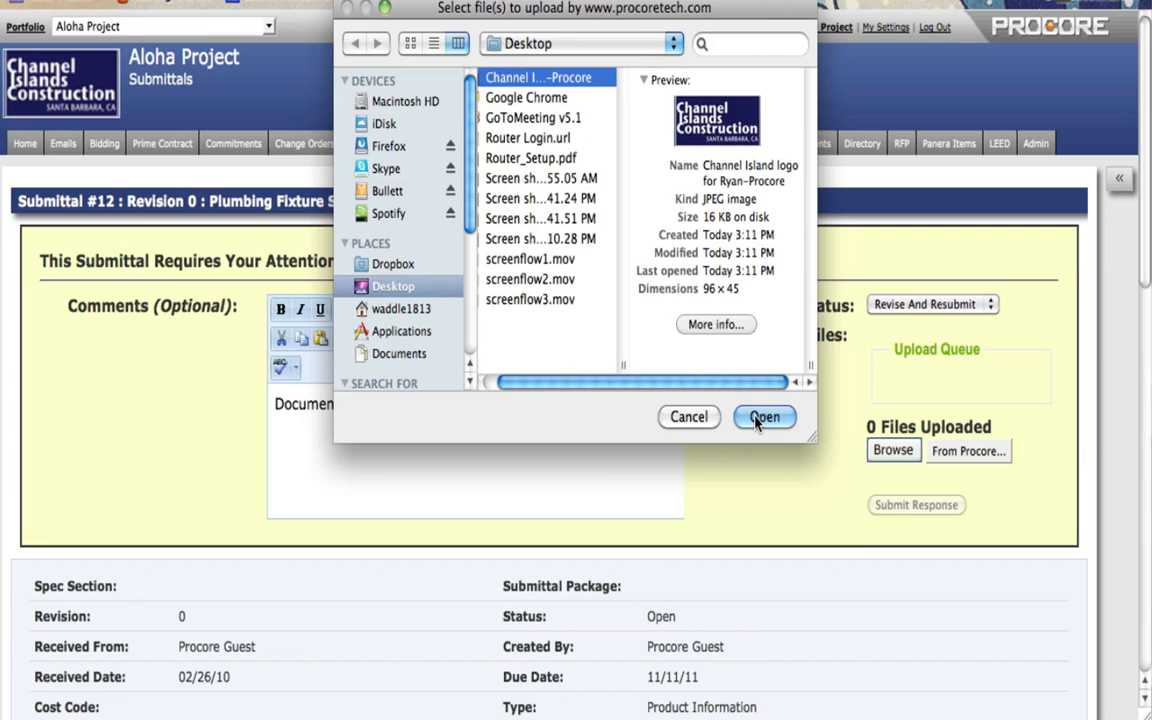
left_click(764, 418)
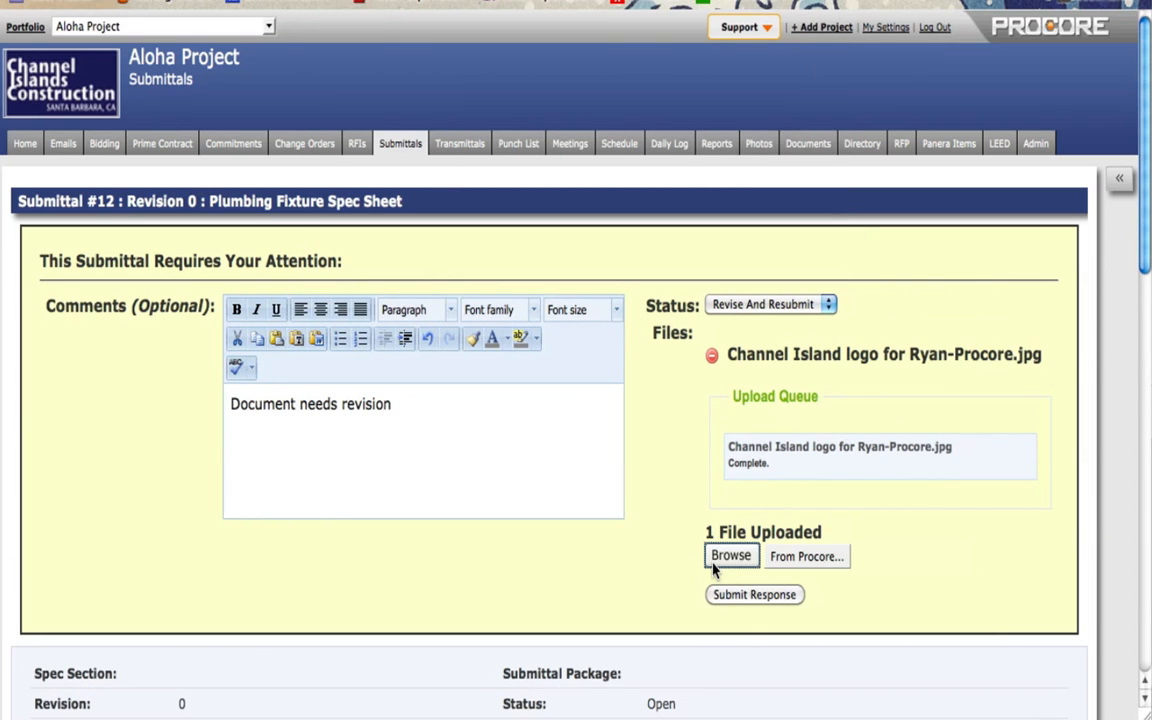
scroll("down", 3)
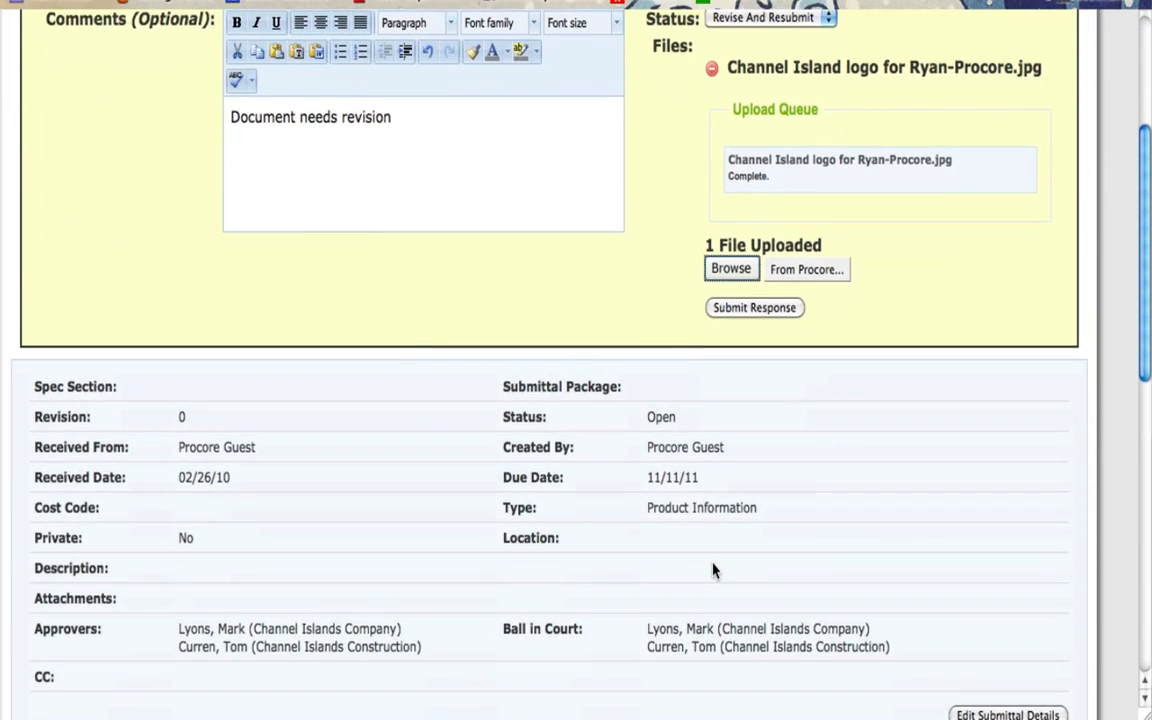
scroll("down", 3)
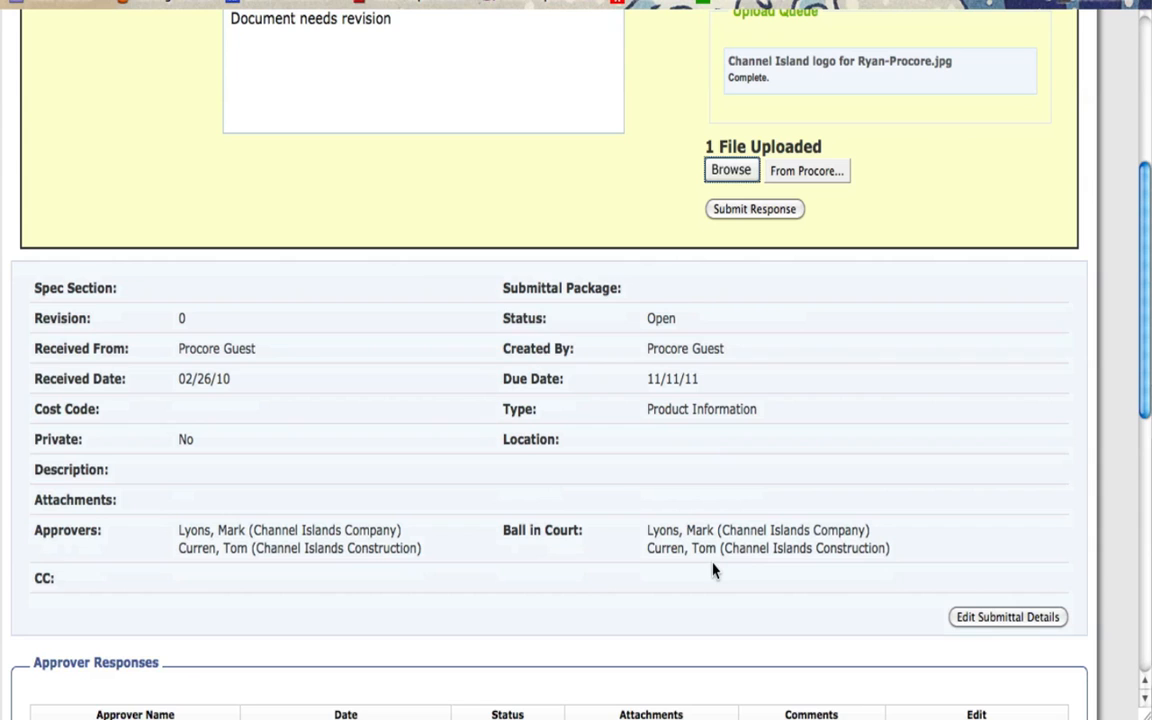
left_click(754, 210)
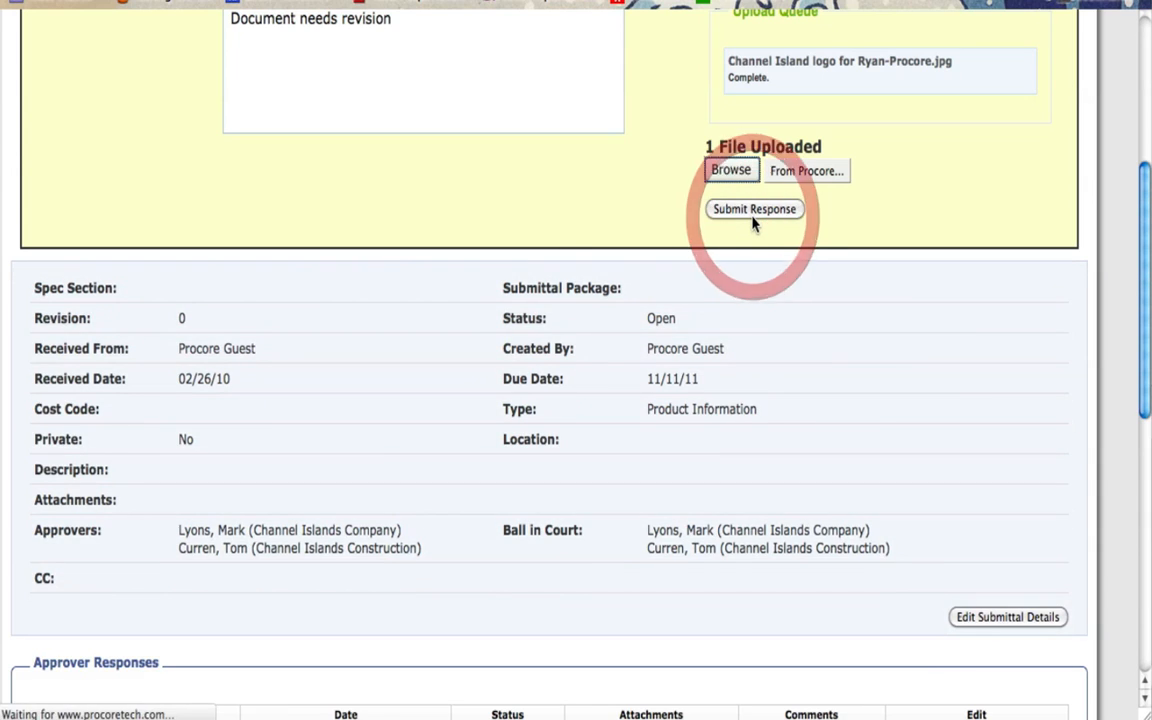
left_click(754, 210)
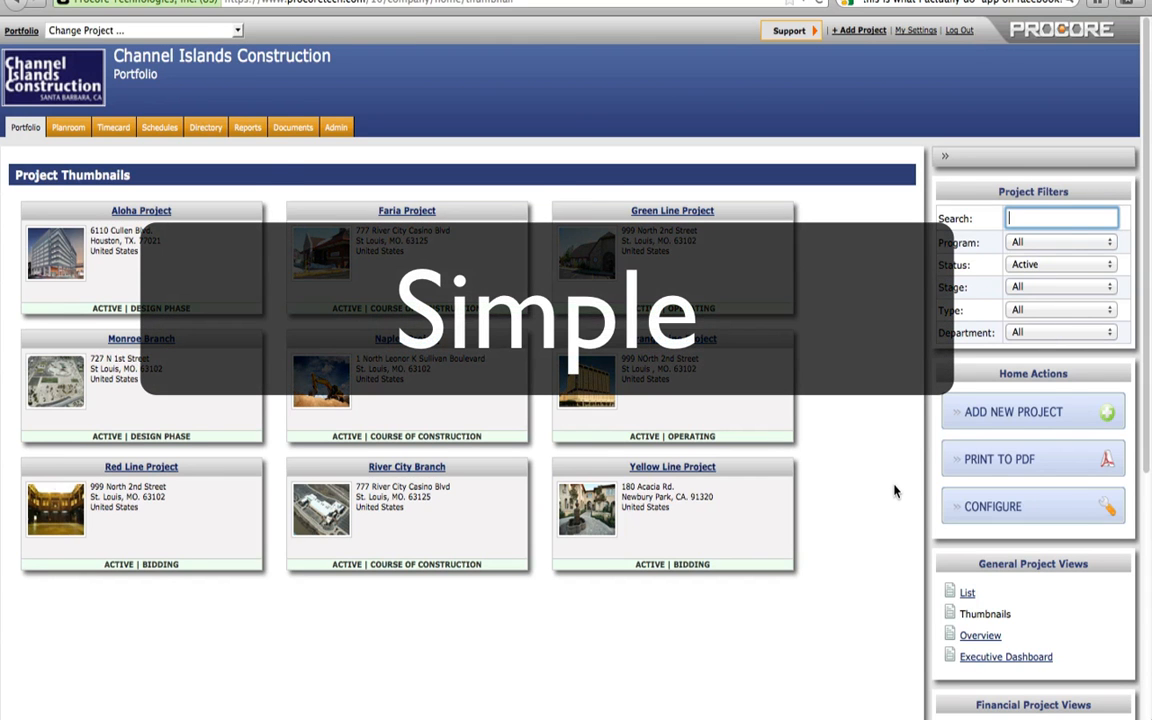
Open the Aloha Project home page from the portfolio thumbnails
left_click(140, 210)
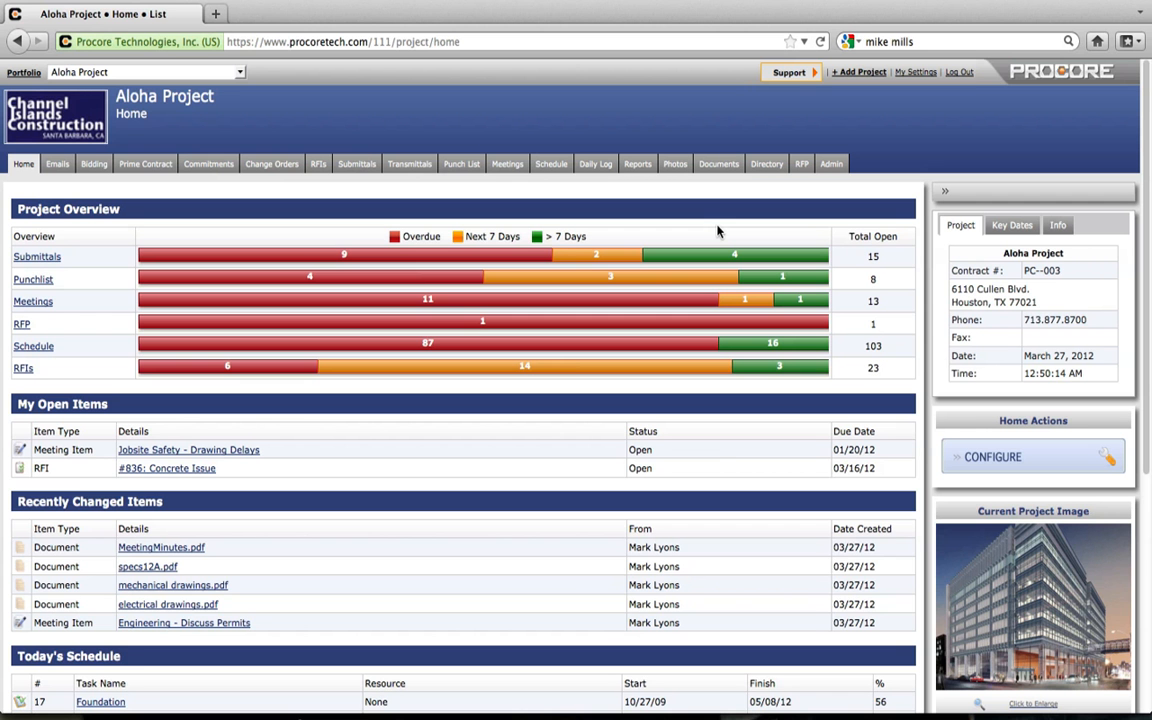
mouse_move(718, 164)
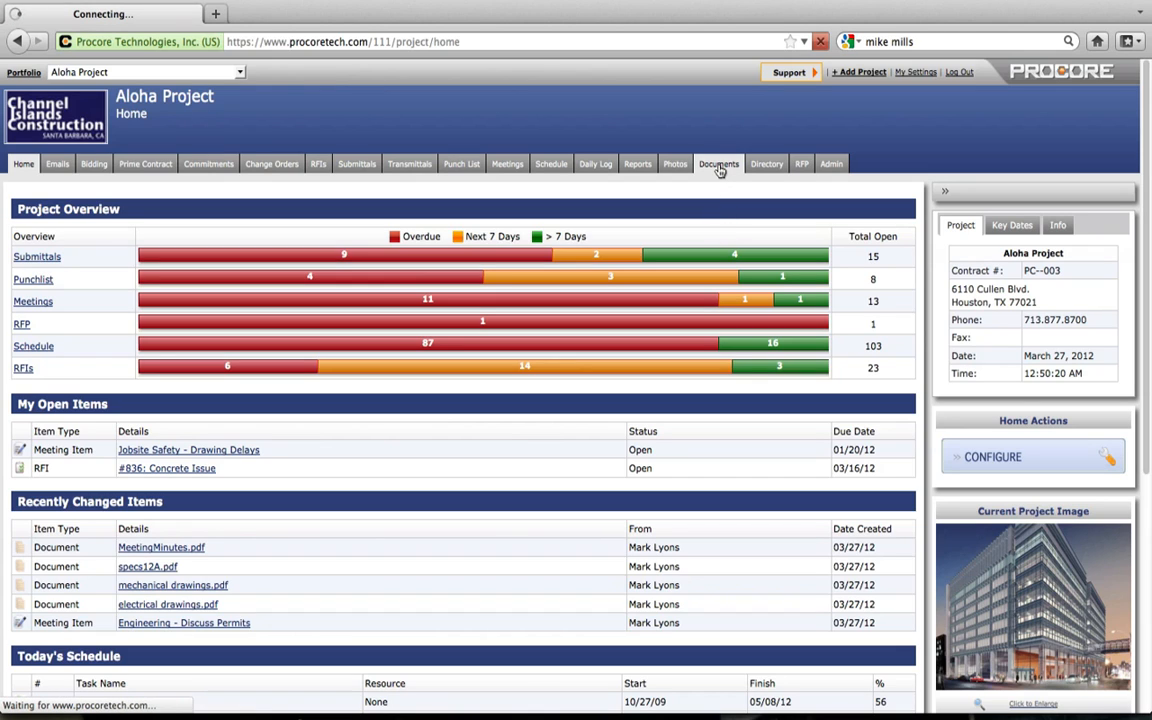
Go to the project's Documents folder tree and open Architectural Renderings
left_click(720, 164)
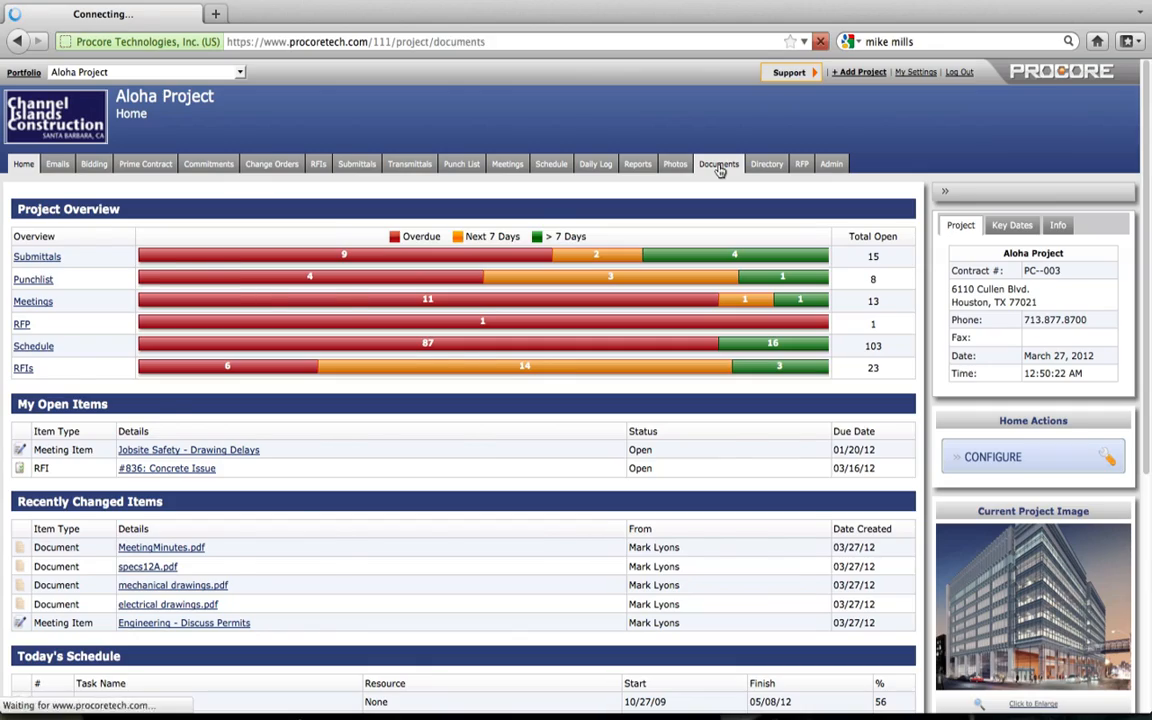
left_click(718, 164)
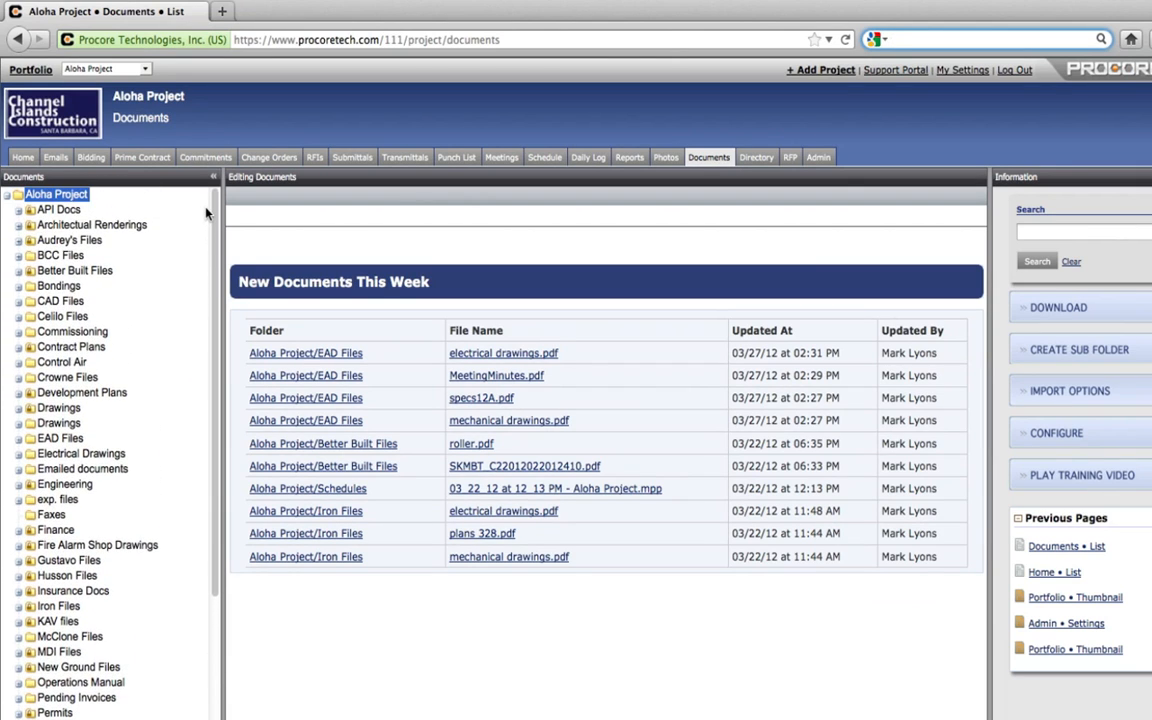
mouse_move(572, 252)
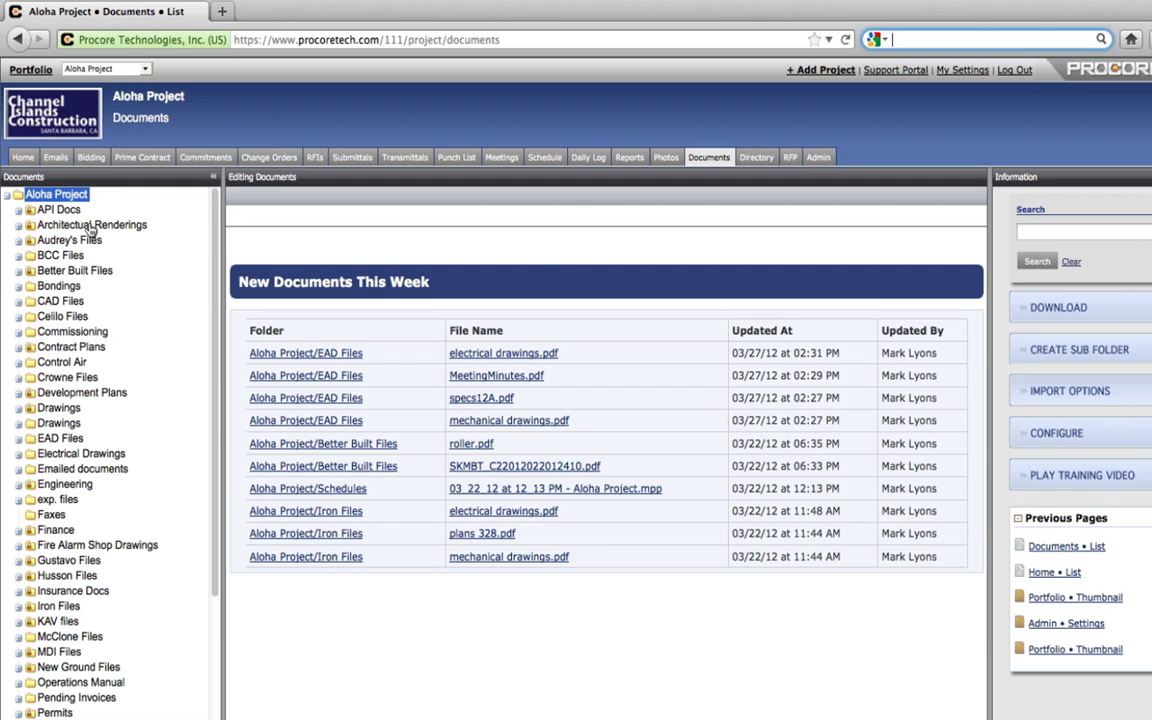
left_click(92, 224)
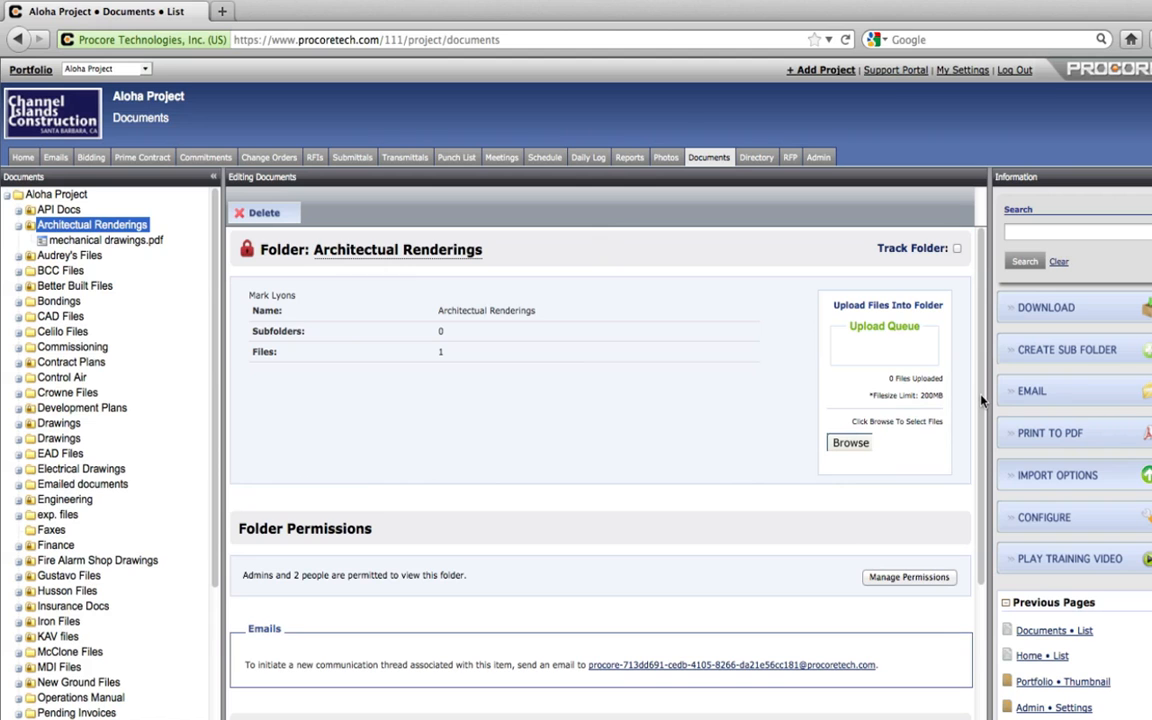
Bring up Manage Permissions for the Architectural Renderings folder from its Folder Permissions section
scroll("down", 3)
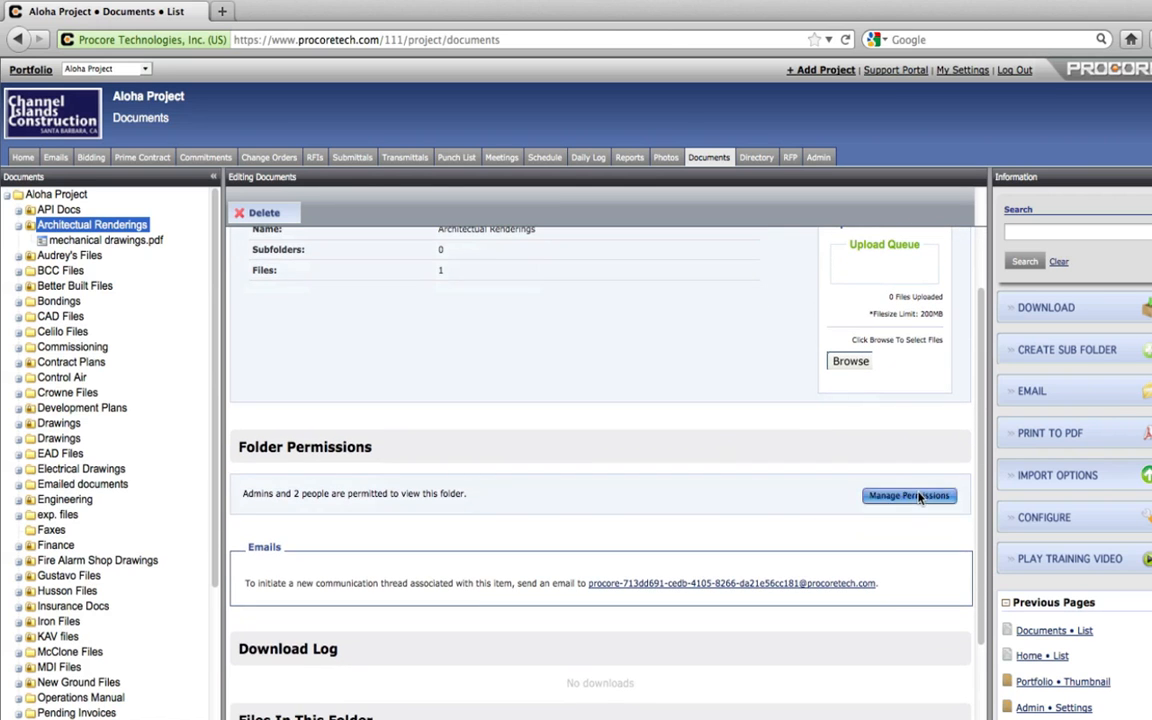
left_click(908, 496)
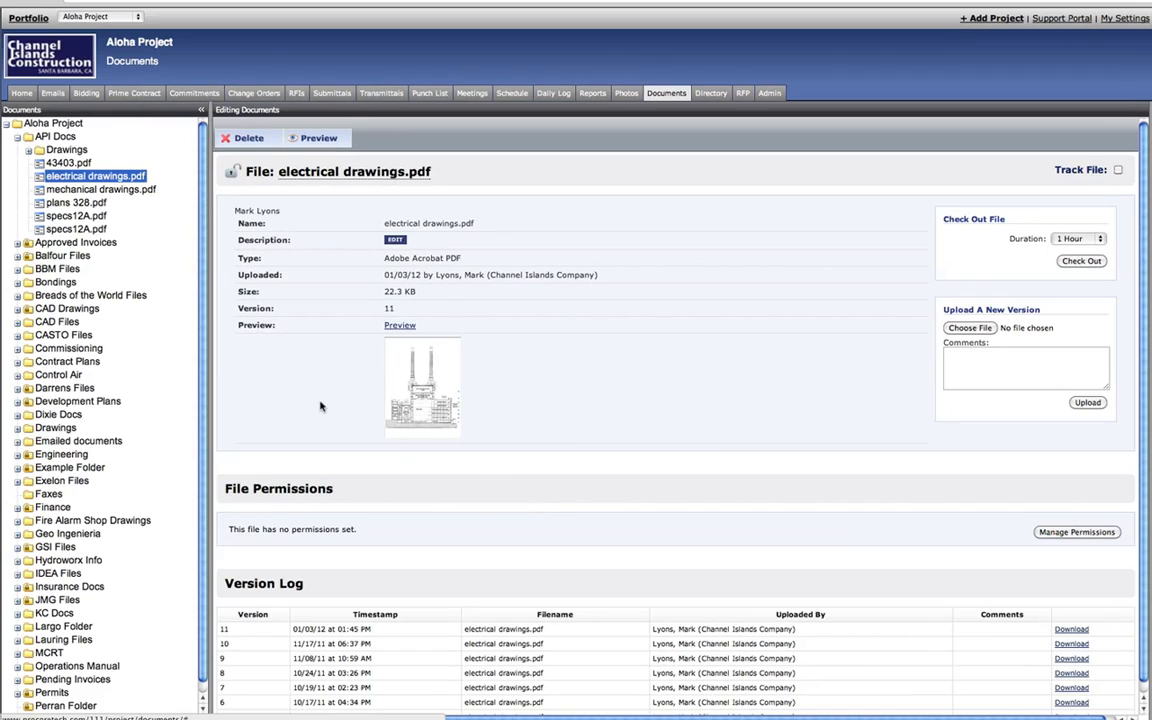
Scroll the electrical drawings.pdf page down to its Version Log section
scroll("down", 3)
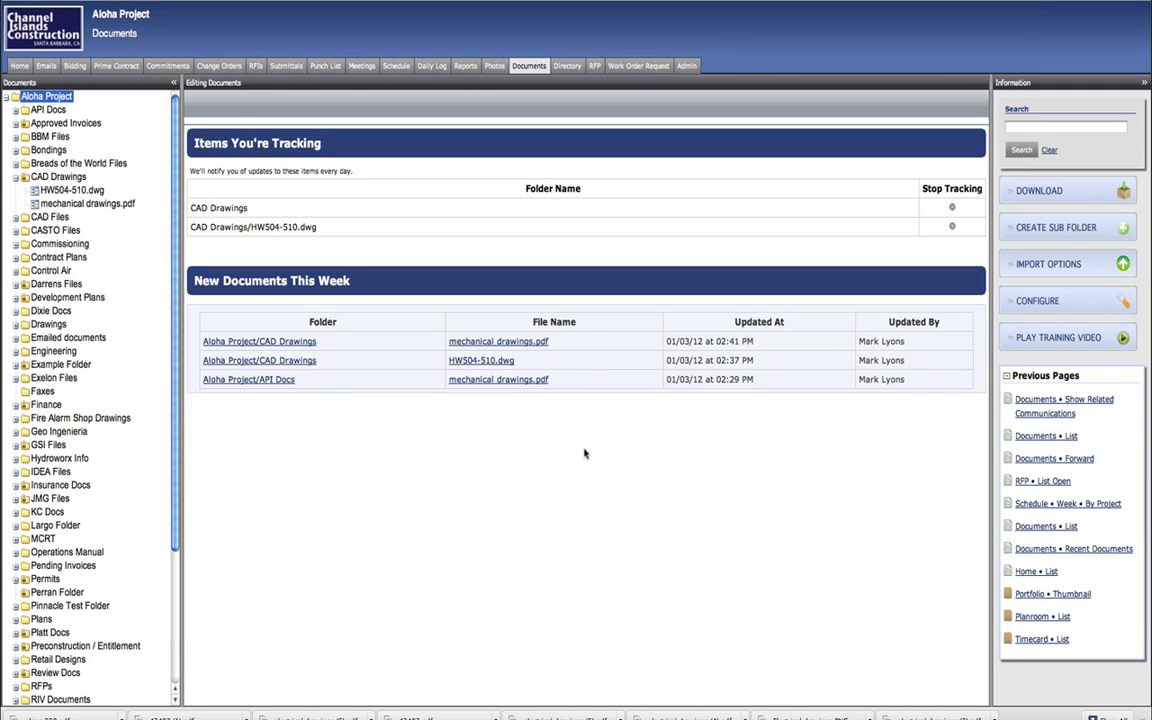
mouse_move(260, 340)
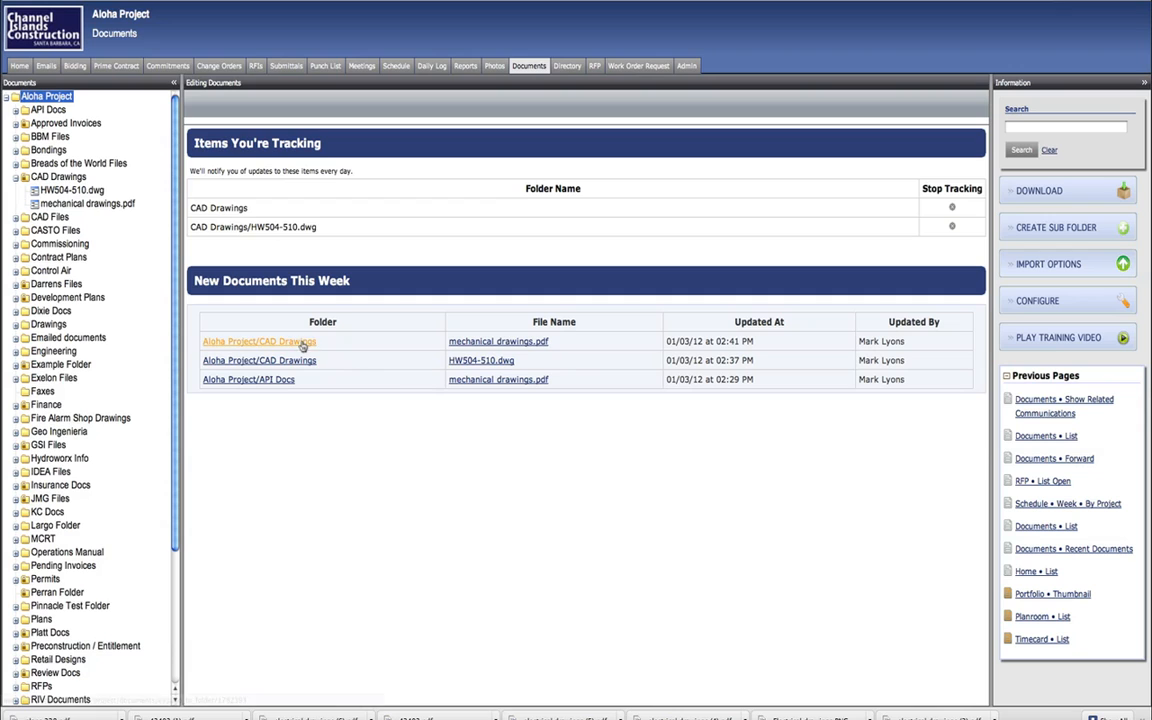
Go into the Aloha Project/CAD Drawings folder from New Documents This Week
left_click(260, 340)
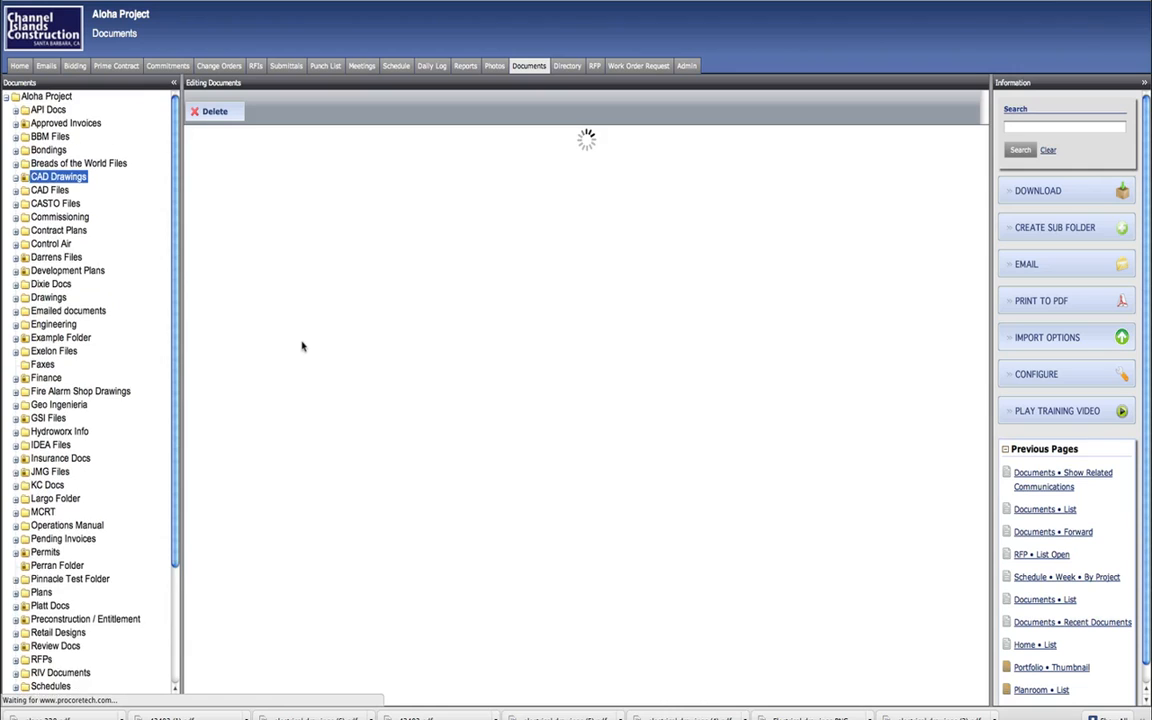
left_click(58, 176)
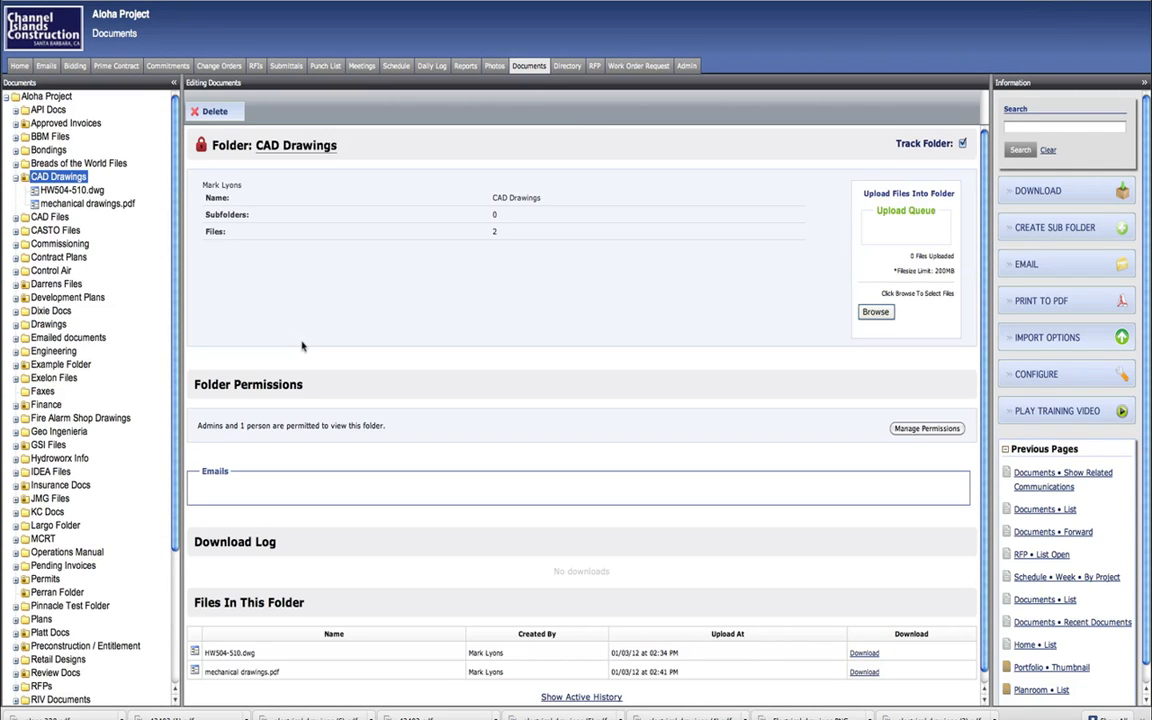